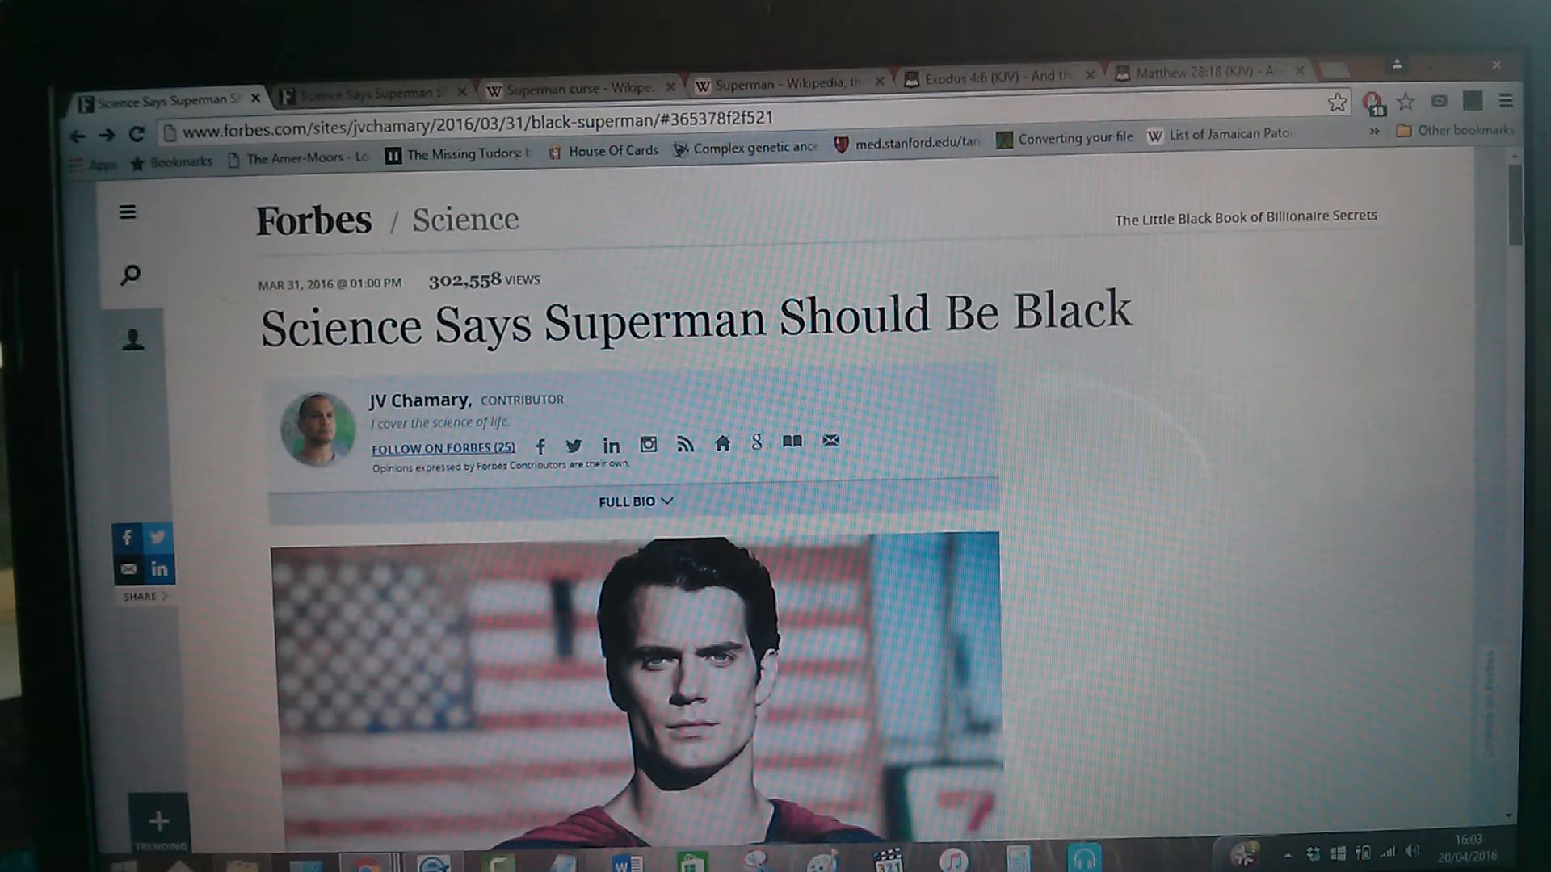
- Scroll the Forbes 'Science Says Superman Should Be Black' article past the header photo into its opening argument about race and identity
scroll("down", 3)
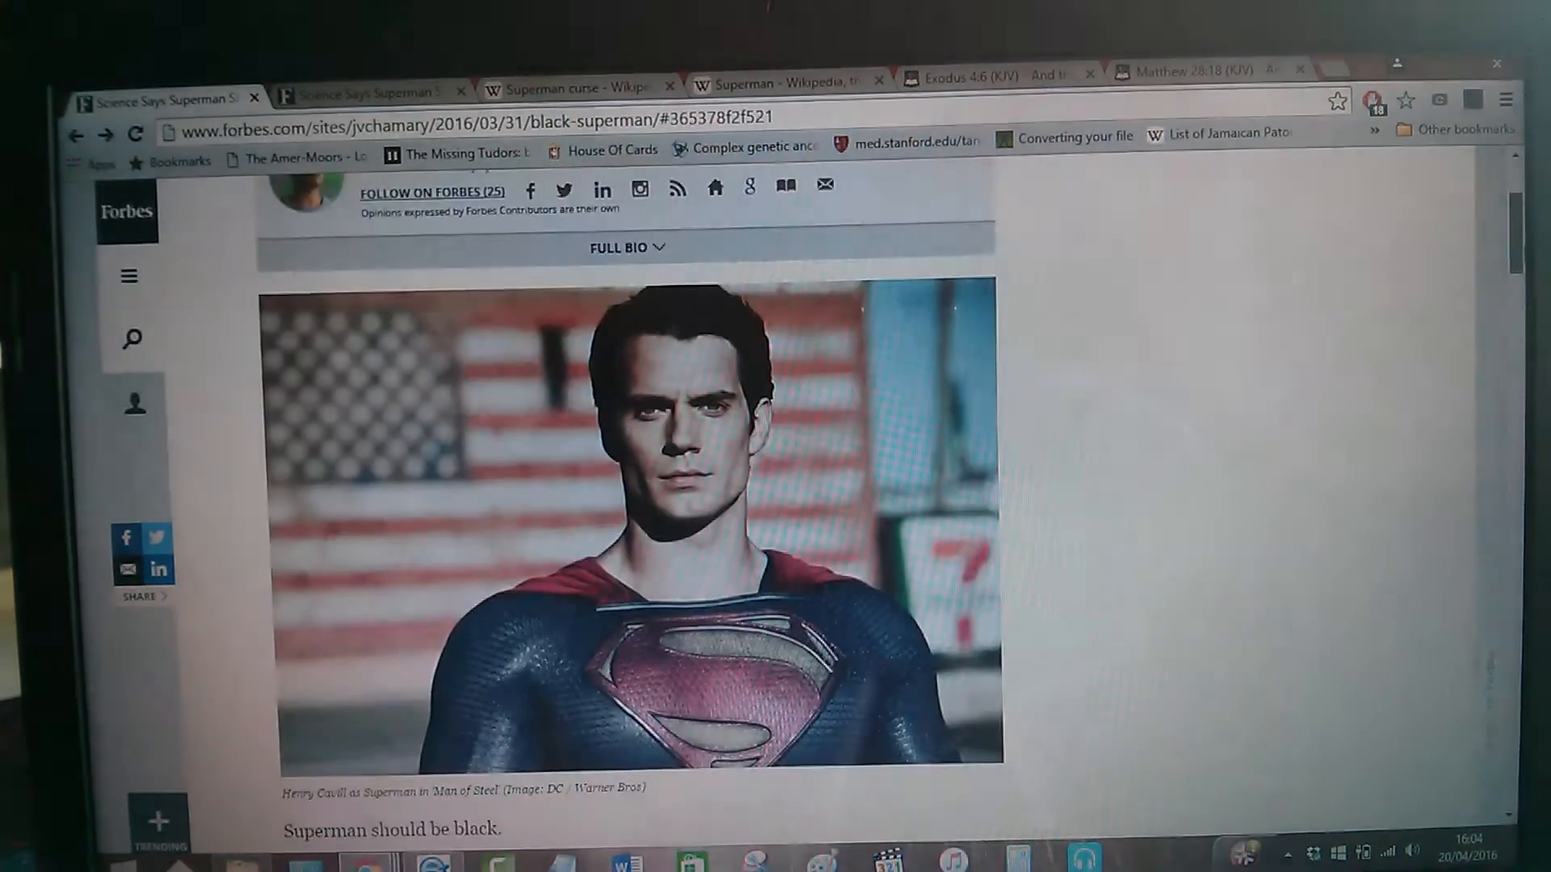
scroll("down", 3)
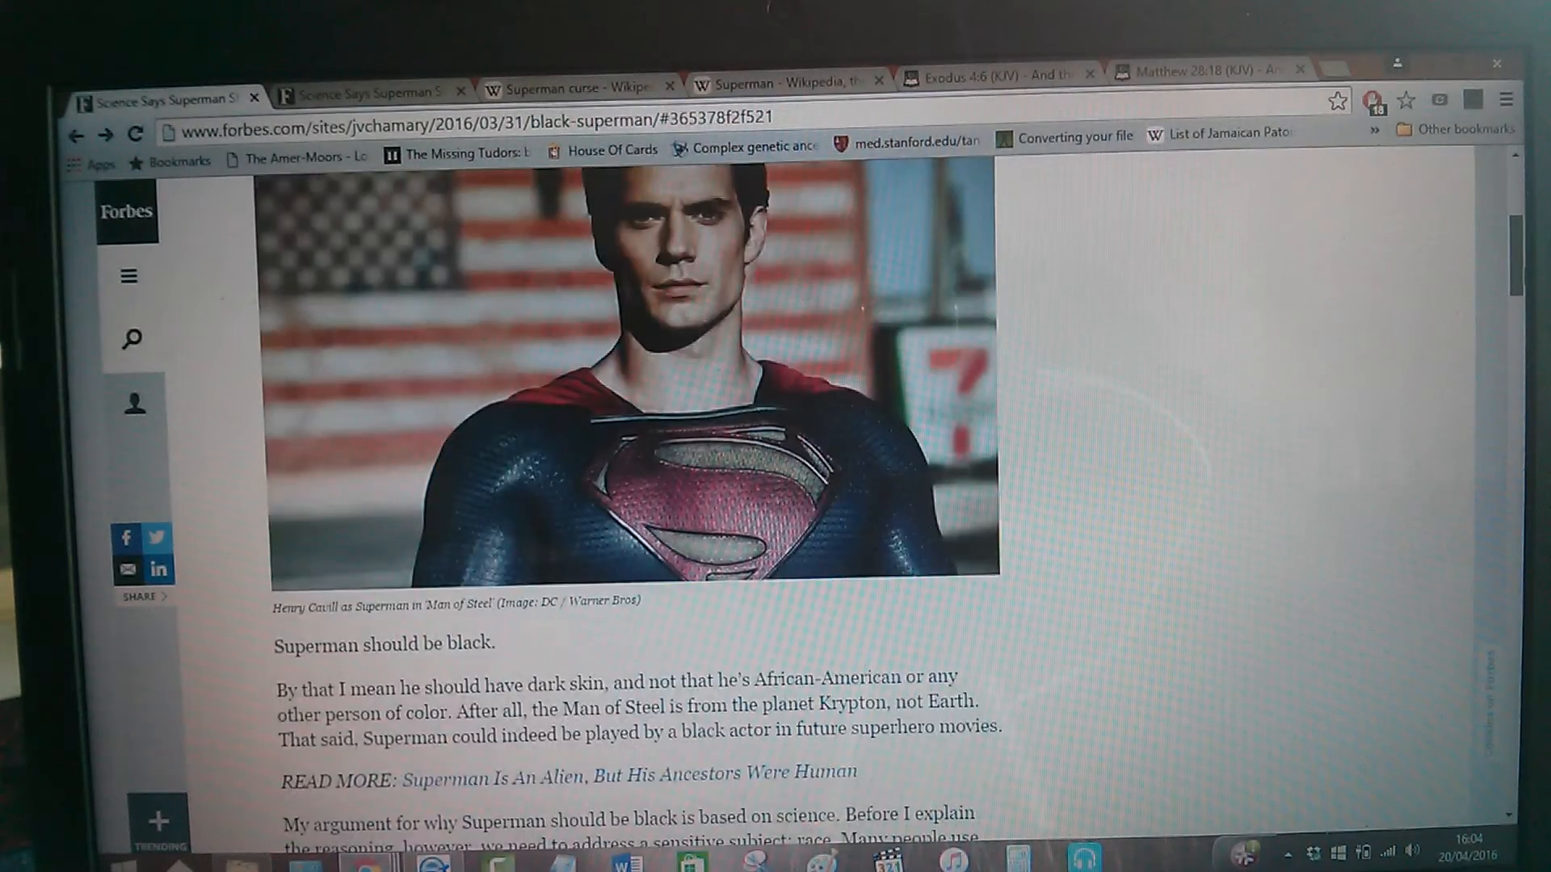
scroll("up", 3)
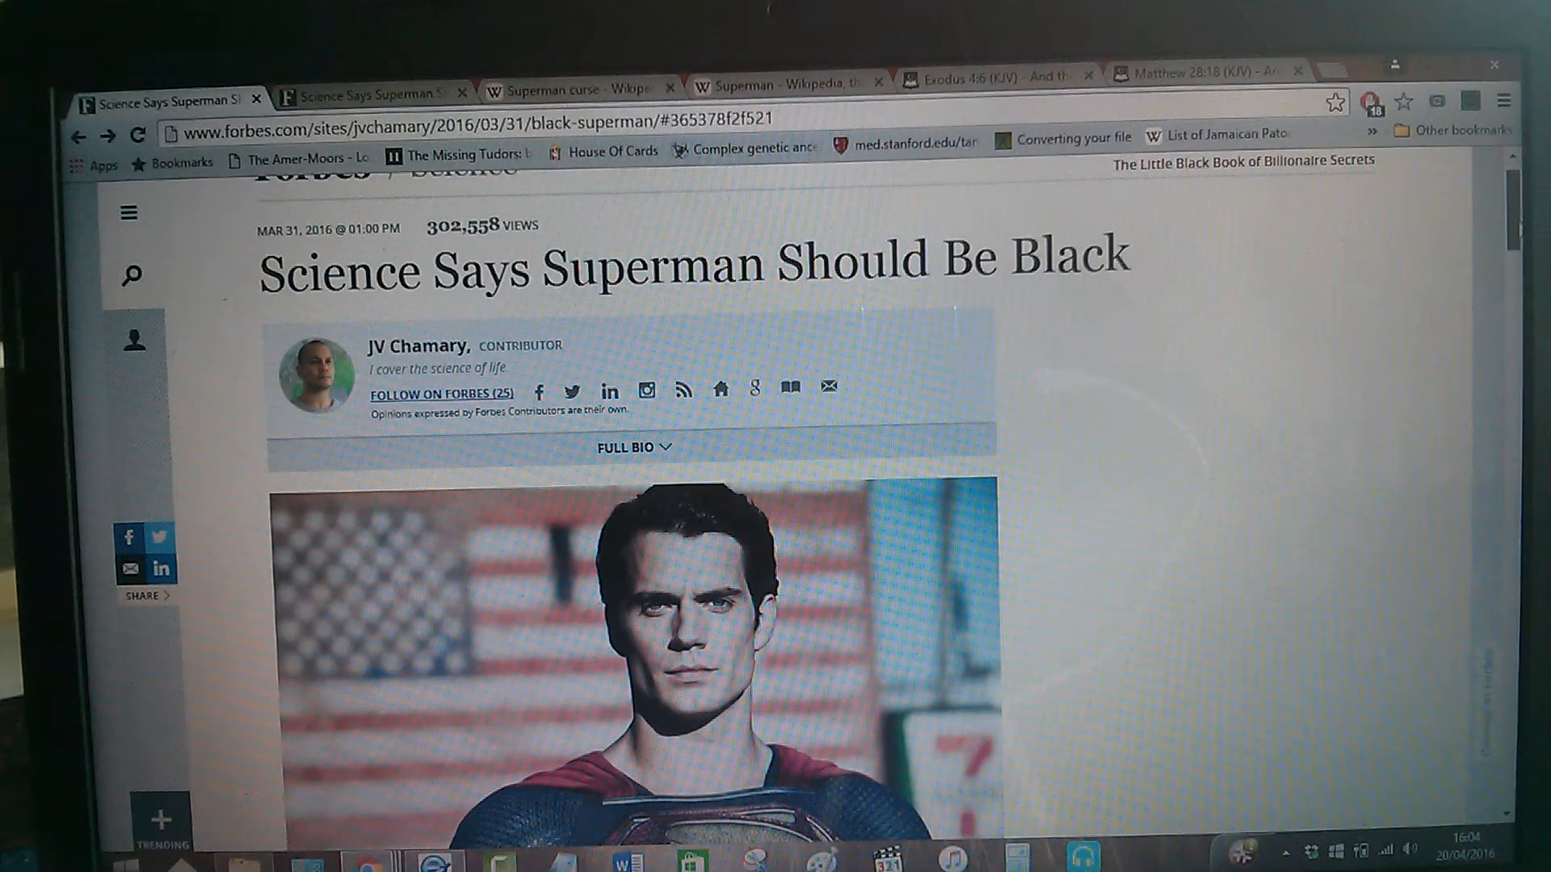
scroll("down", 3)
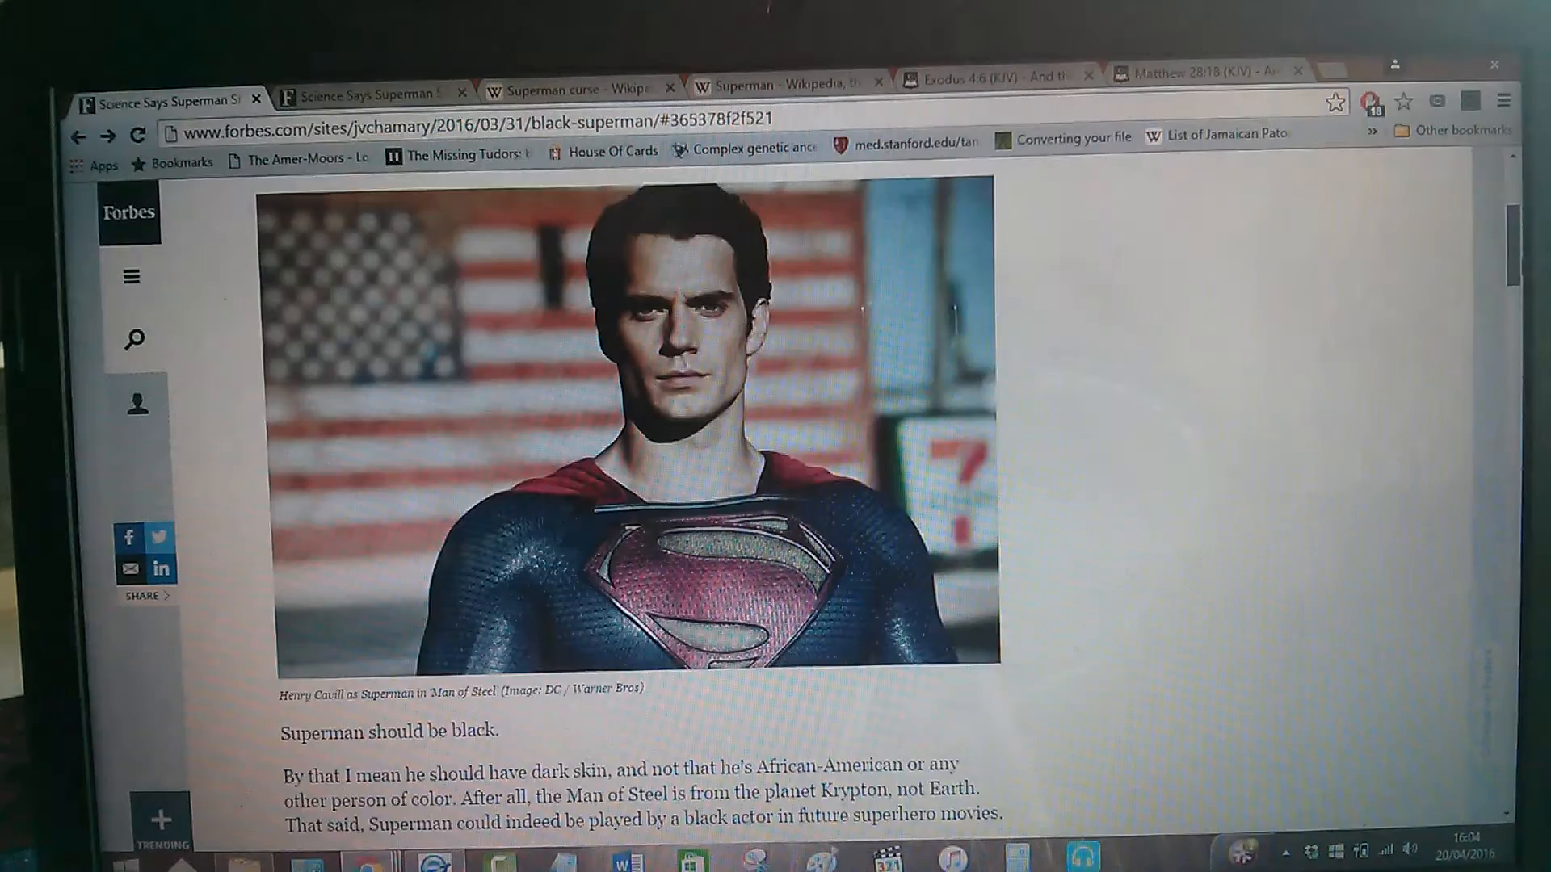
scroll("down", 3)
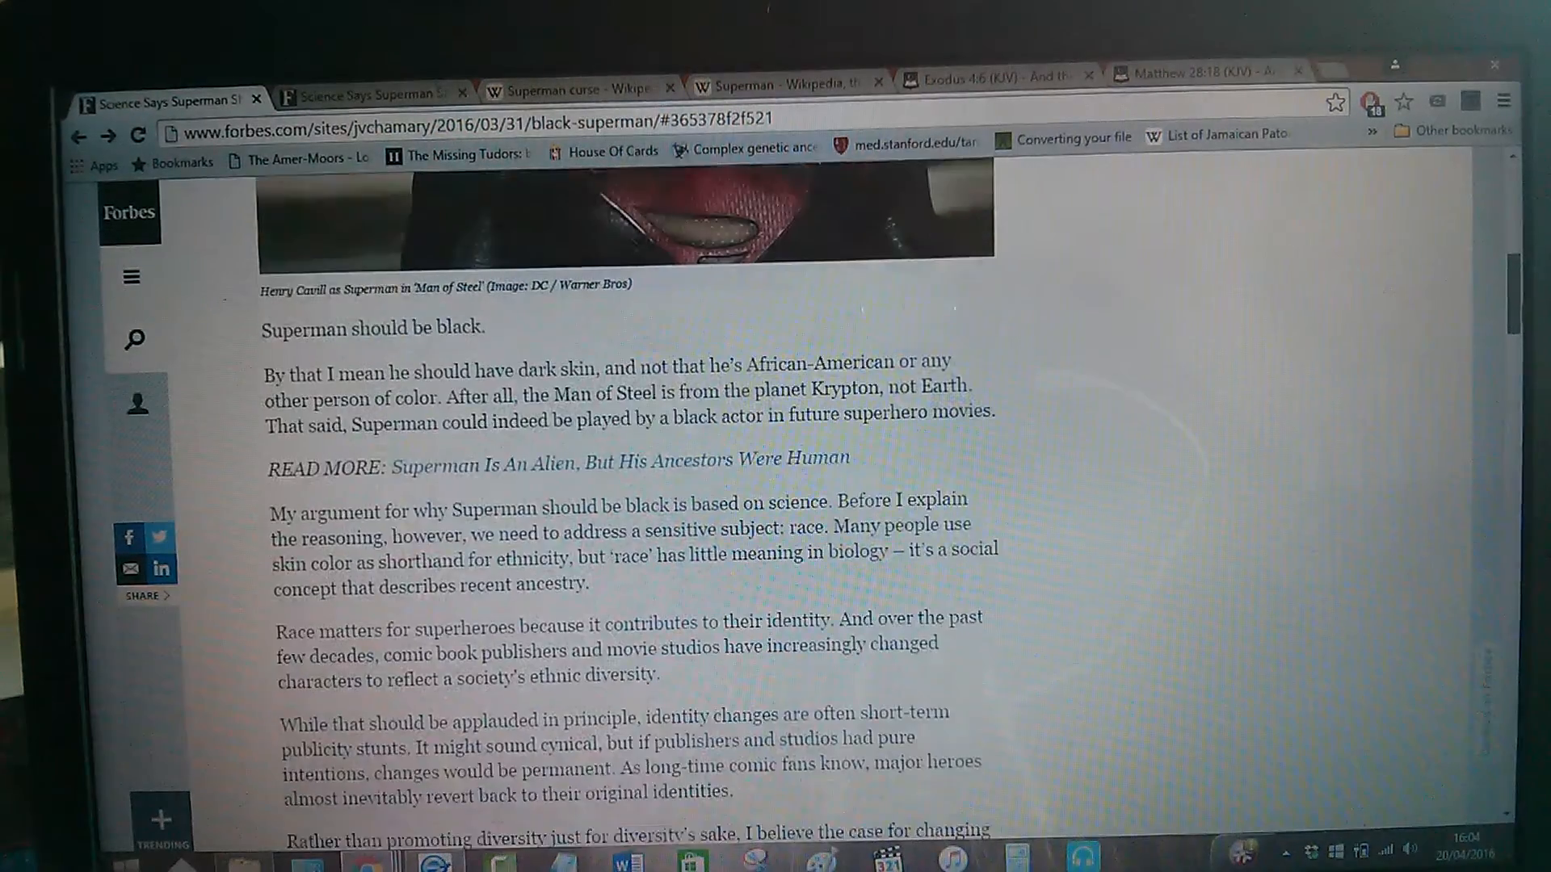
scroll("down", 3)
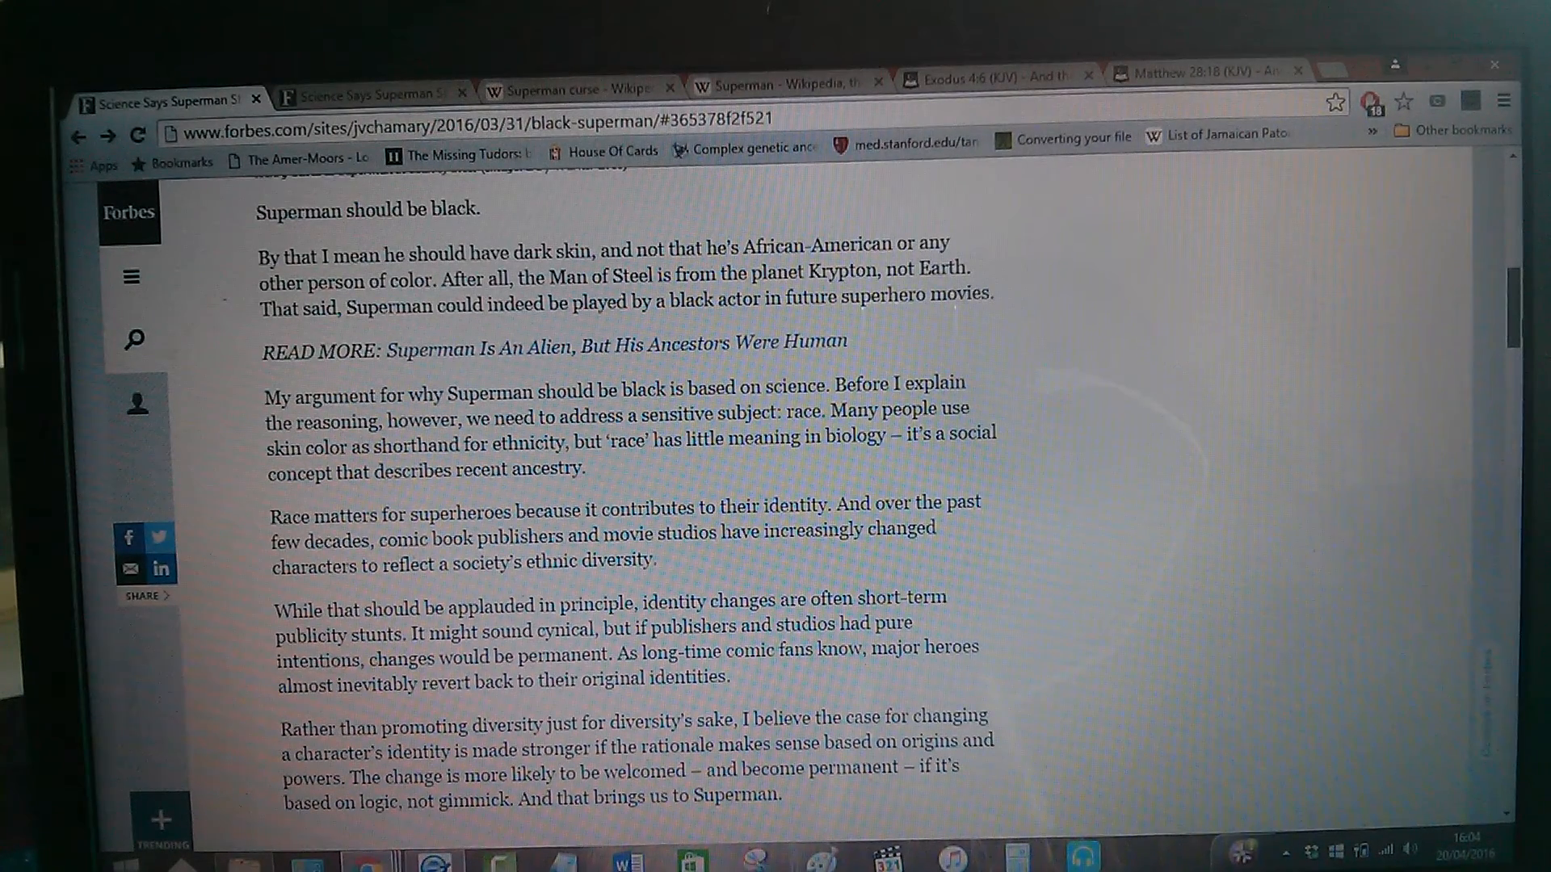
scroll("up", 3)
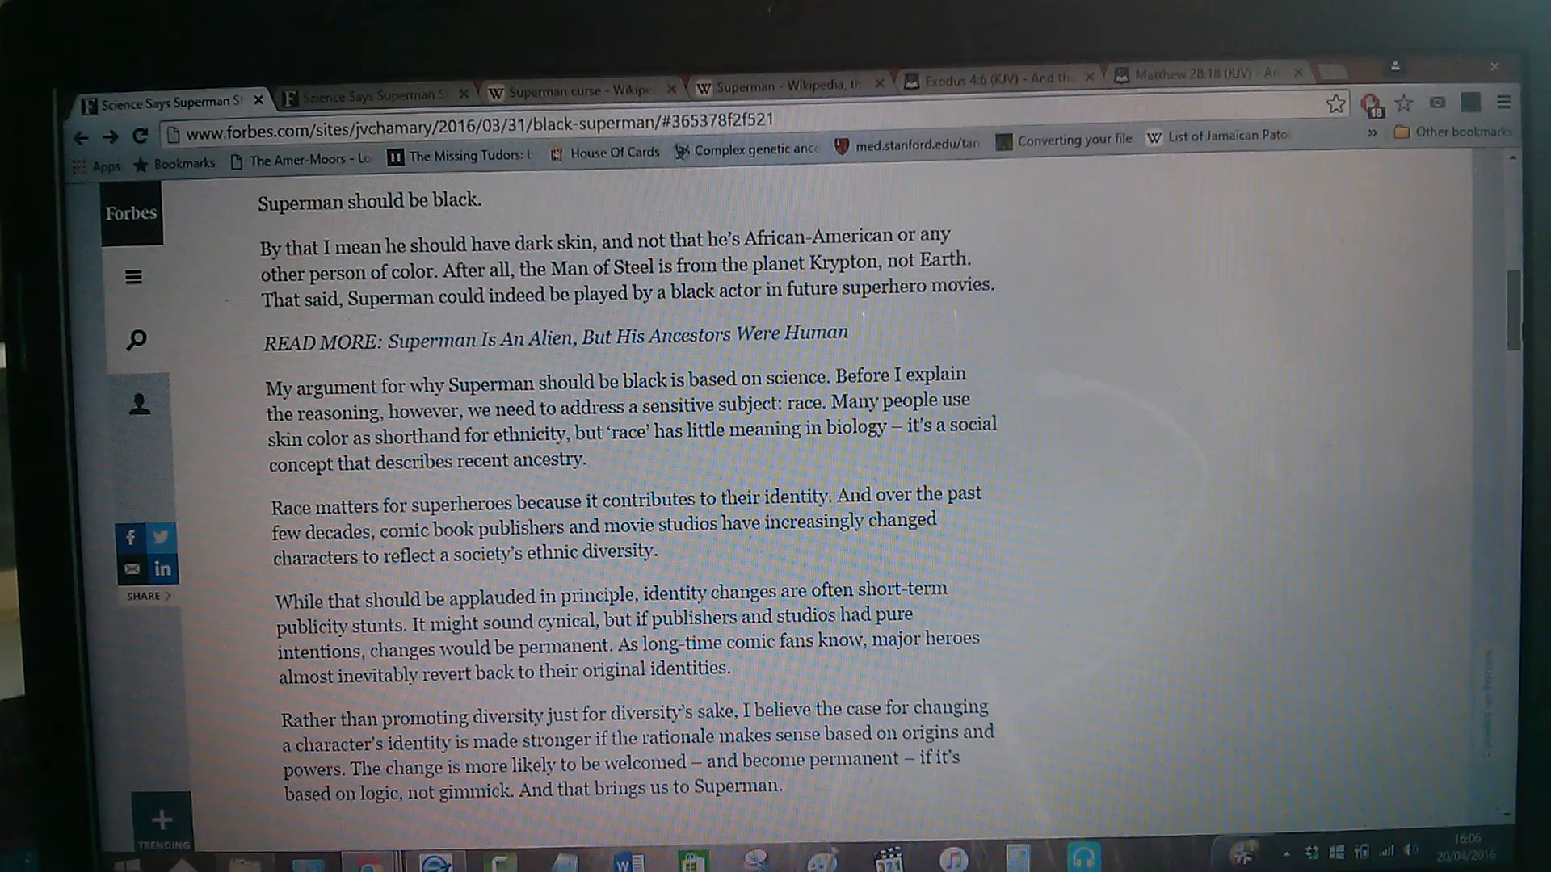
- Scroll past the Recommended by Forbes strip to the 'Solar-powered cells' section comparing Superman's cells to photosynthesis
scroll("down", 3)
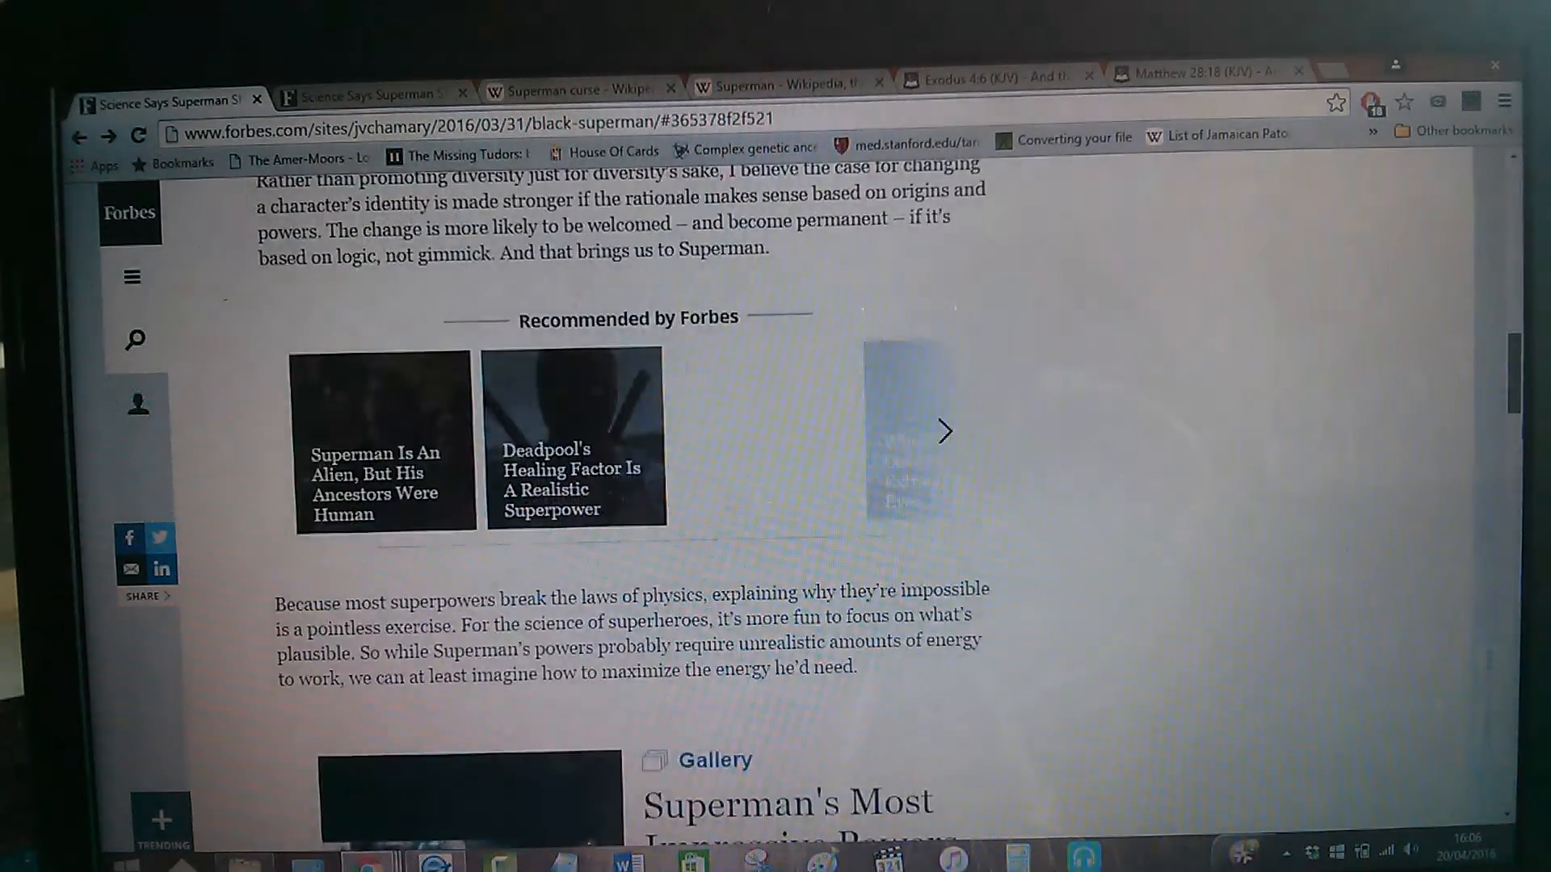
scroll("down", 3)
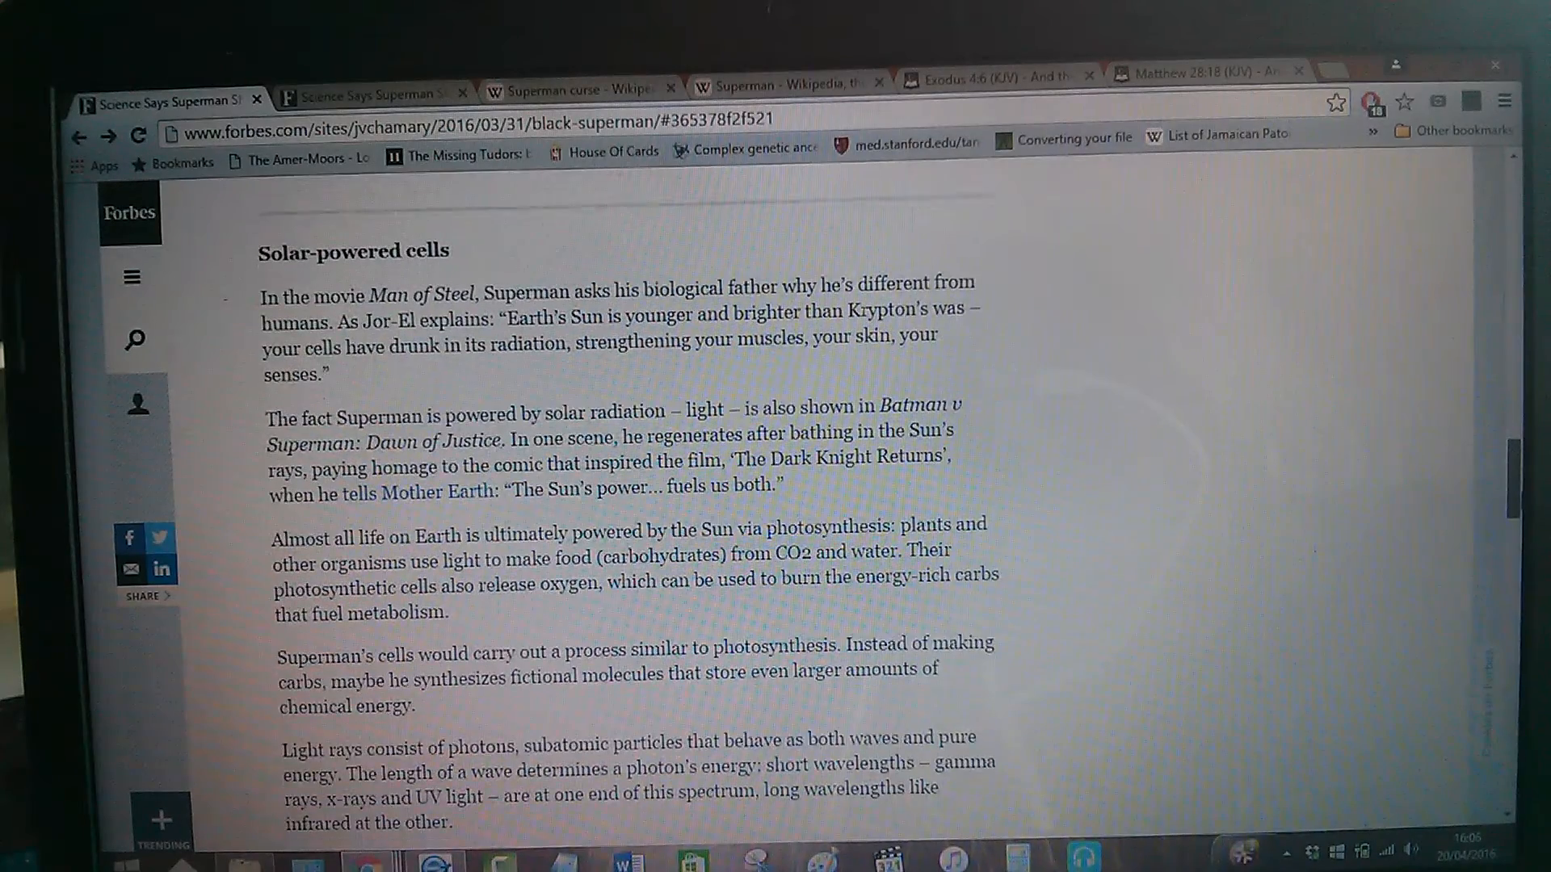
scroll("down", 3)
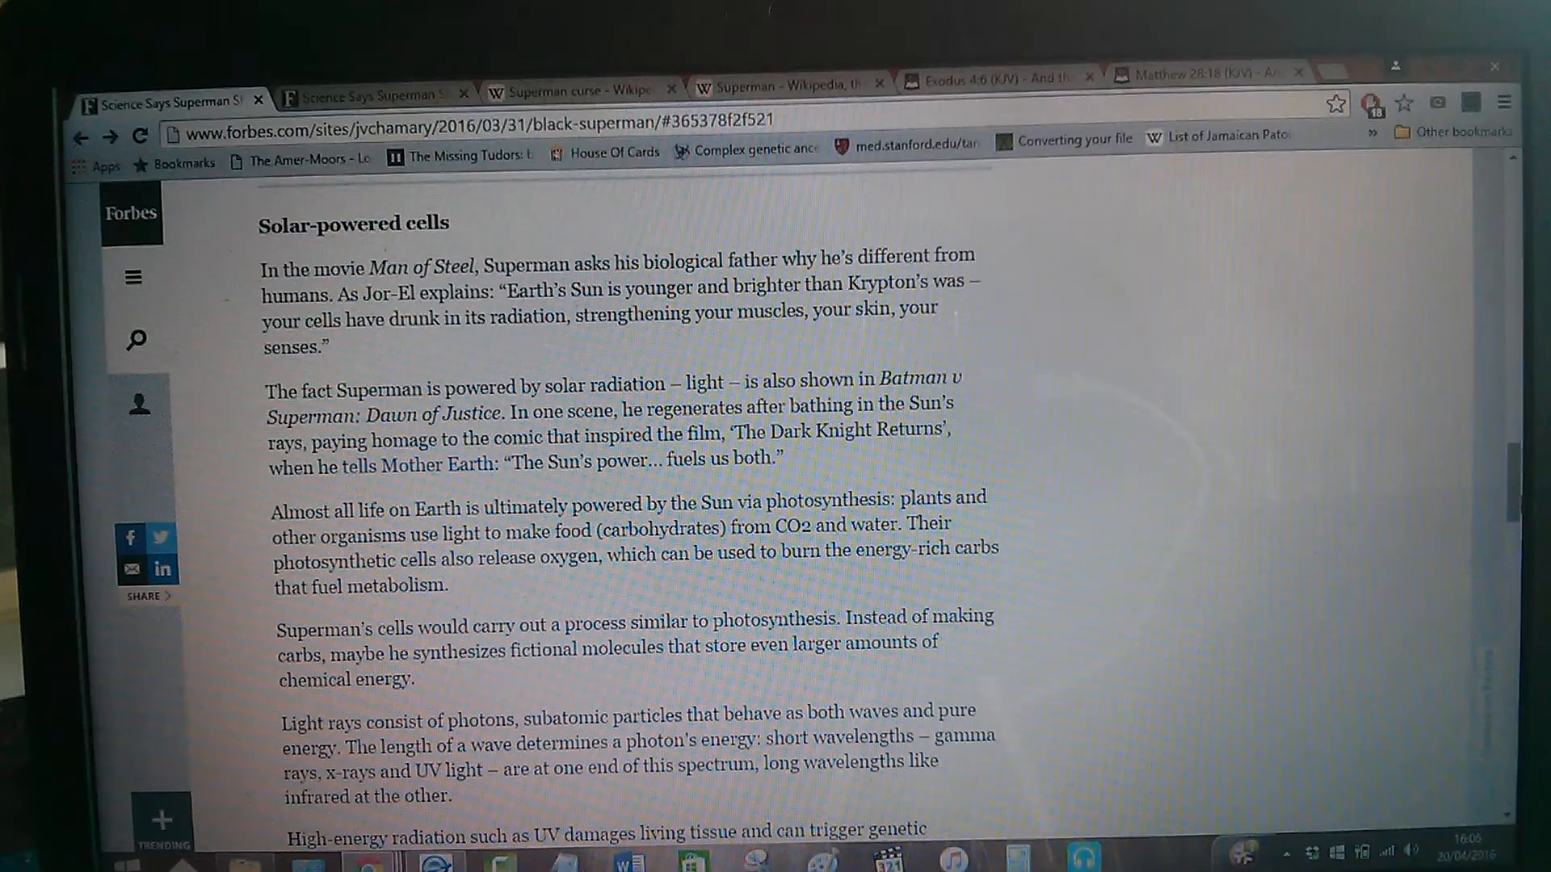
- Scroll to the passage on light wavelengths and Superman absorbing visible-spectrum photons and UV radiation
scroll("down", 3)
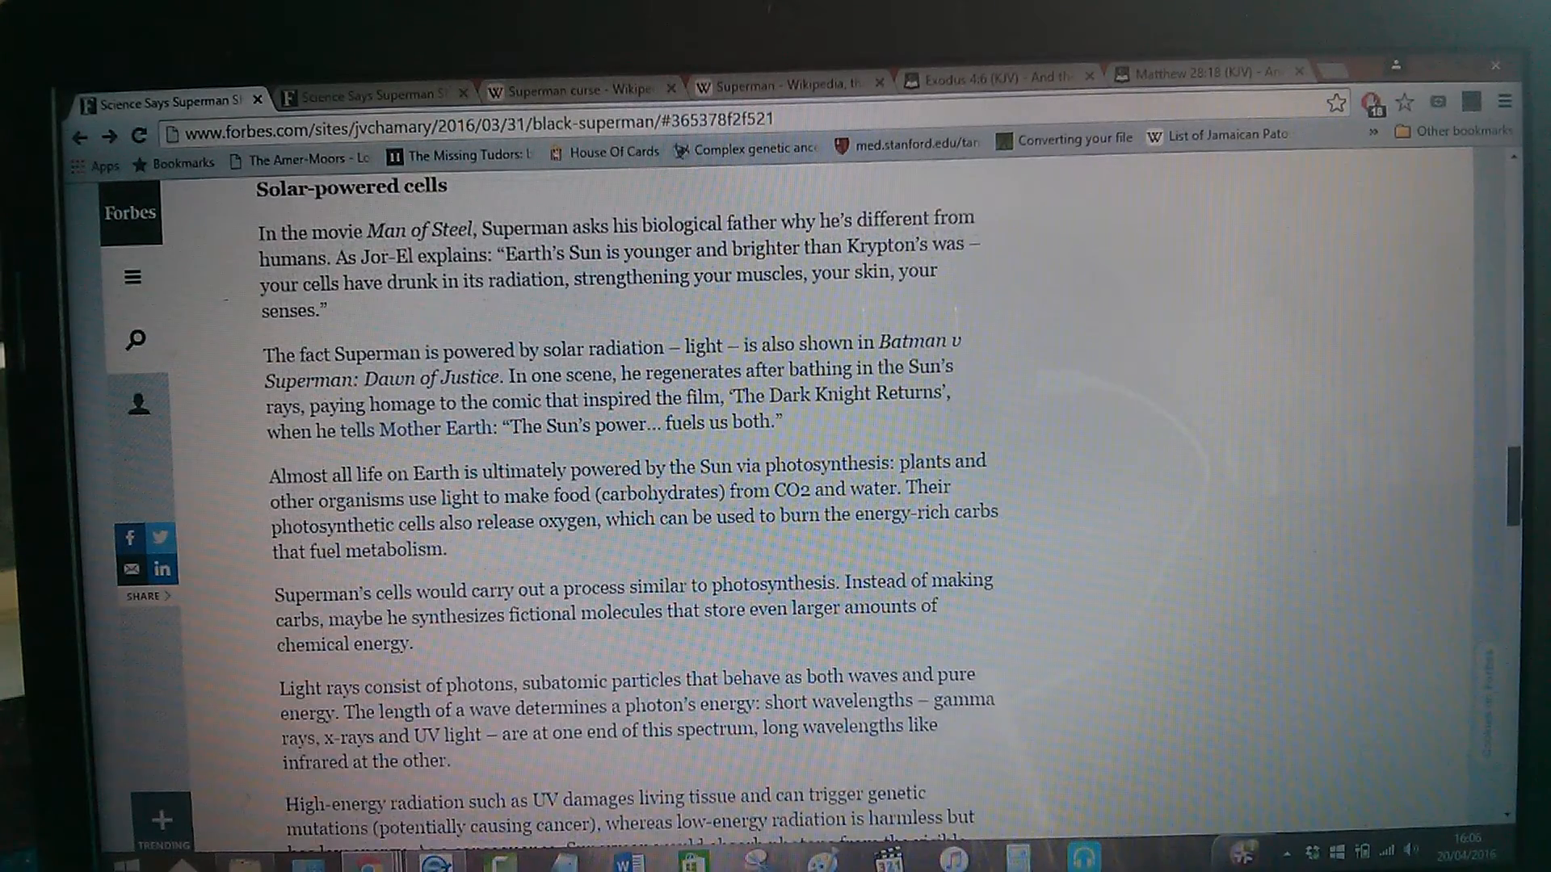
scroll("down", 3)
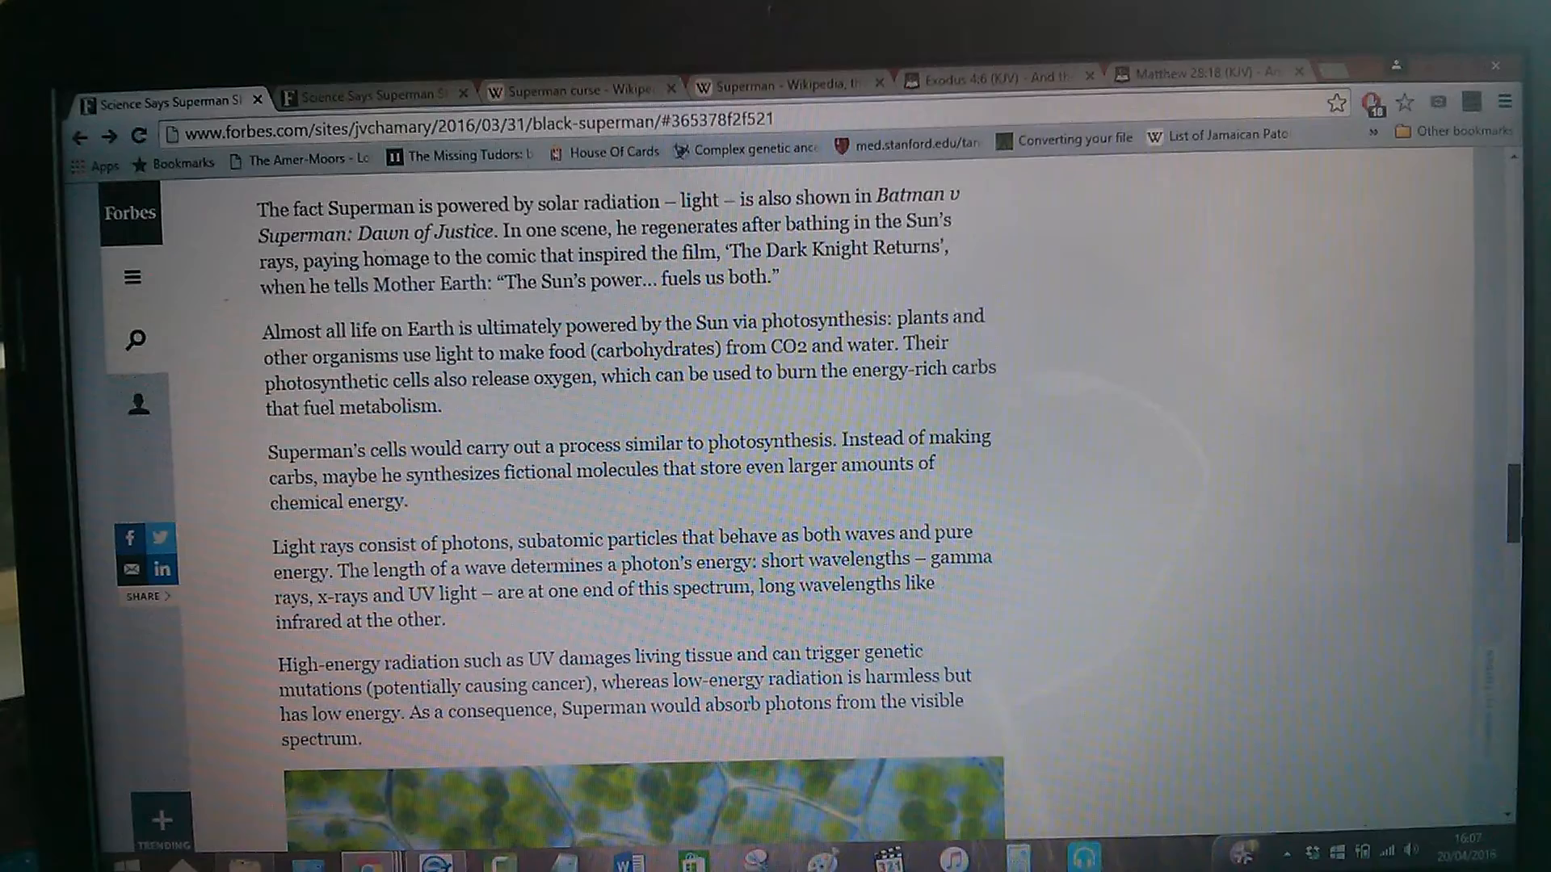
scroll("up", 3)
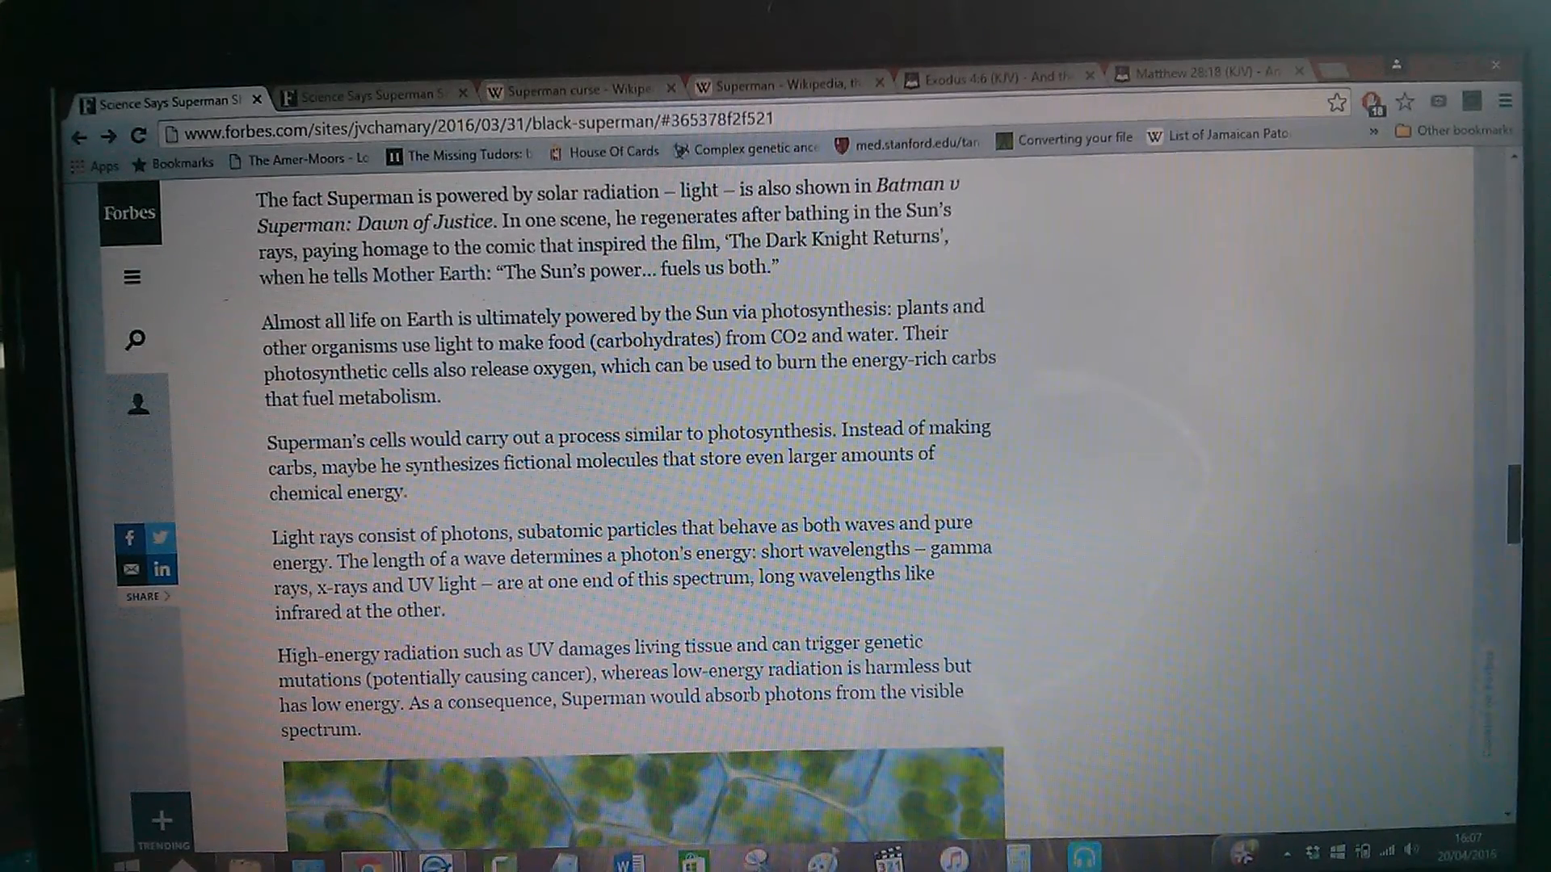
- Scroll down so the photosynthetic plant-cell image appears below the visible-spectrum passage
scroll("down", 3)
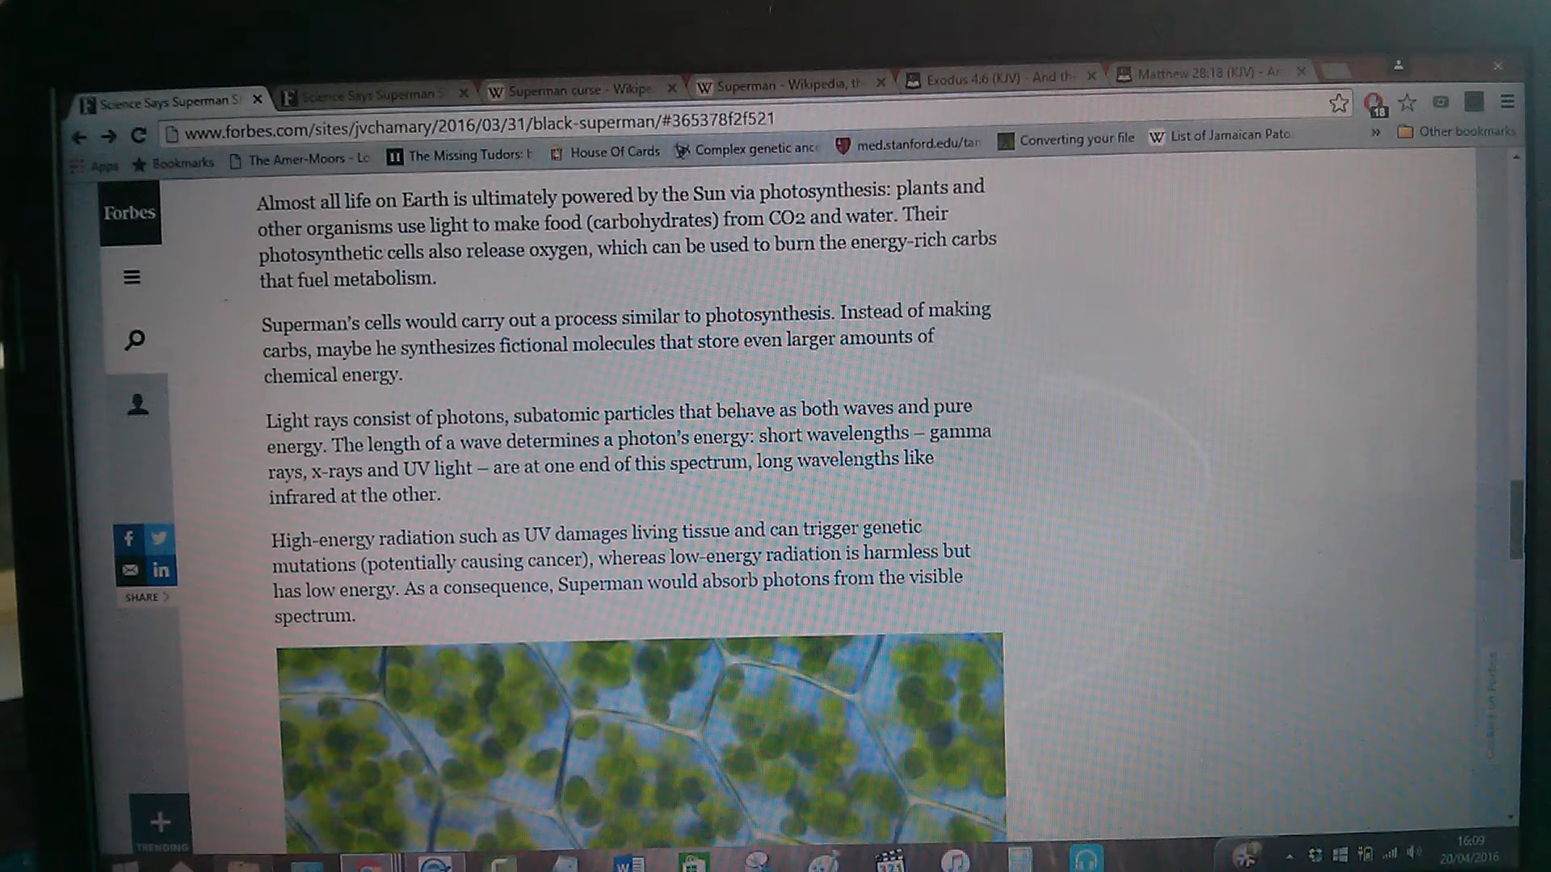
mouse_move(1020, 229)
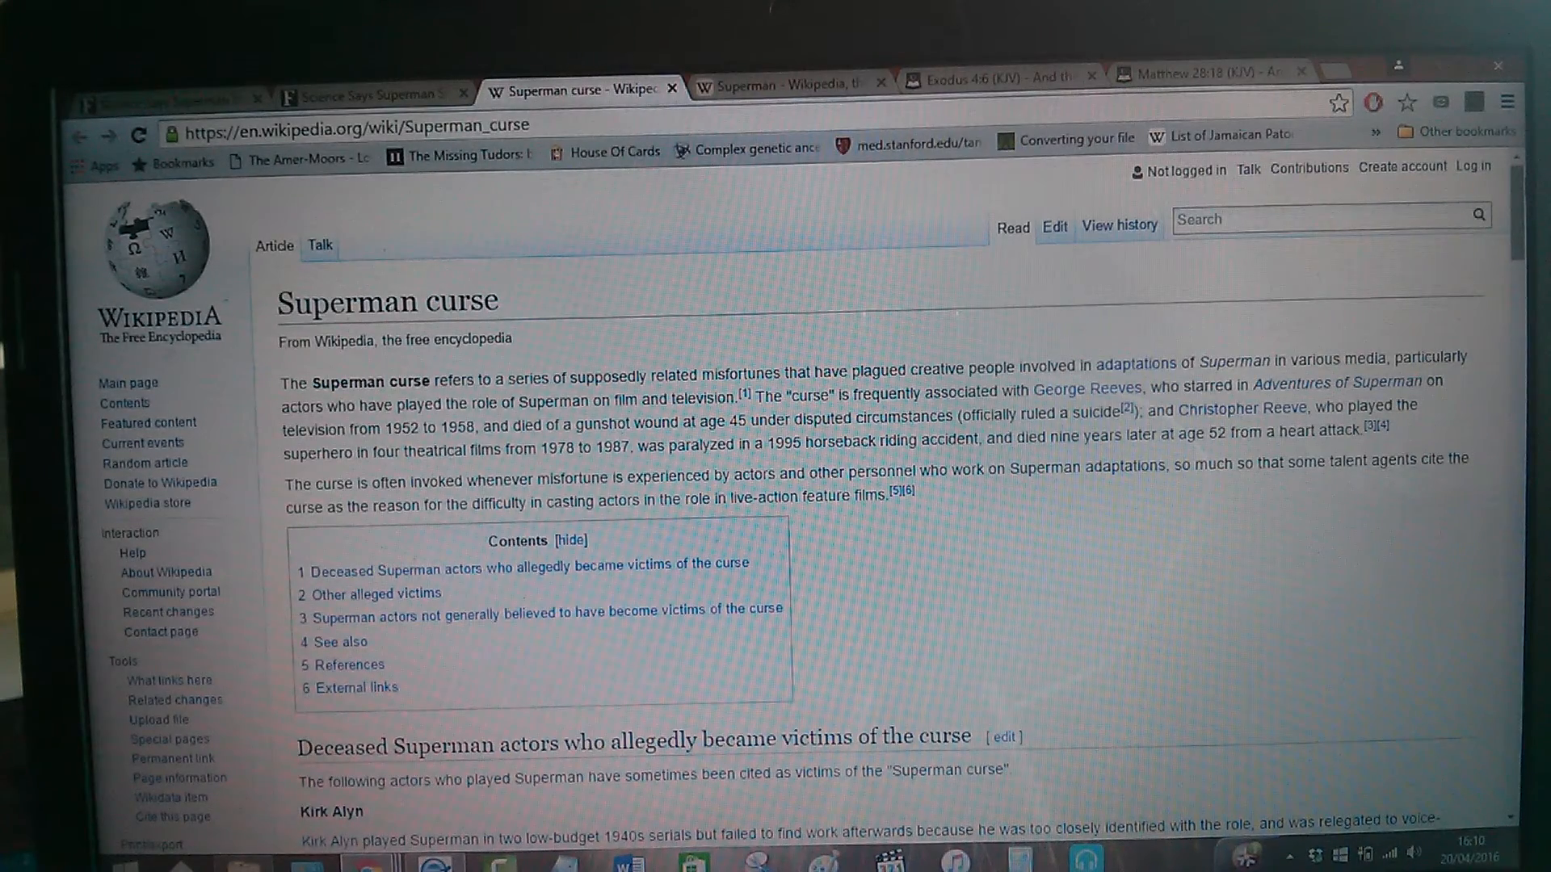
- Scroll the Superman curse Wikipedia page past the deceased actors list to the section on actors not believed to be victims
scroll("down", 3)
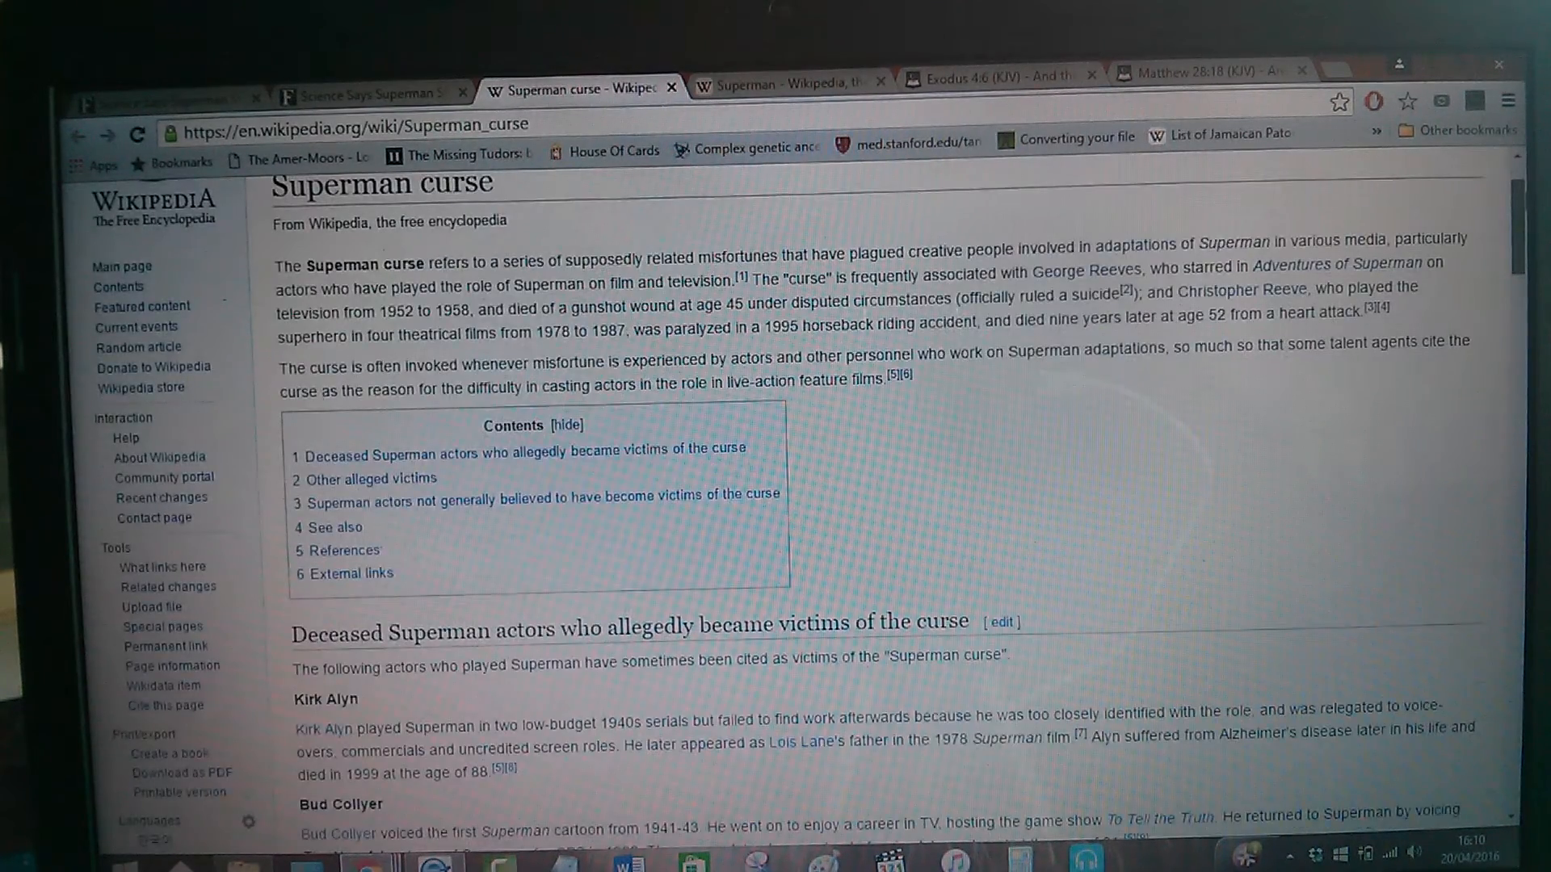
scroll("down", 3)
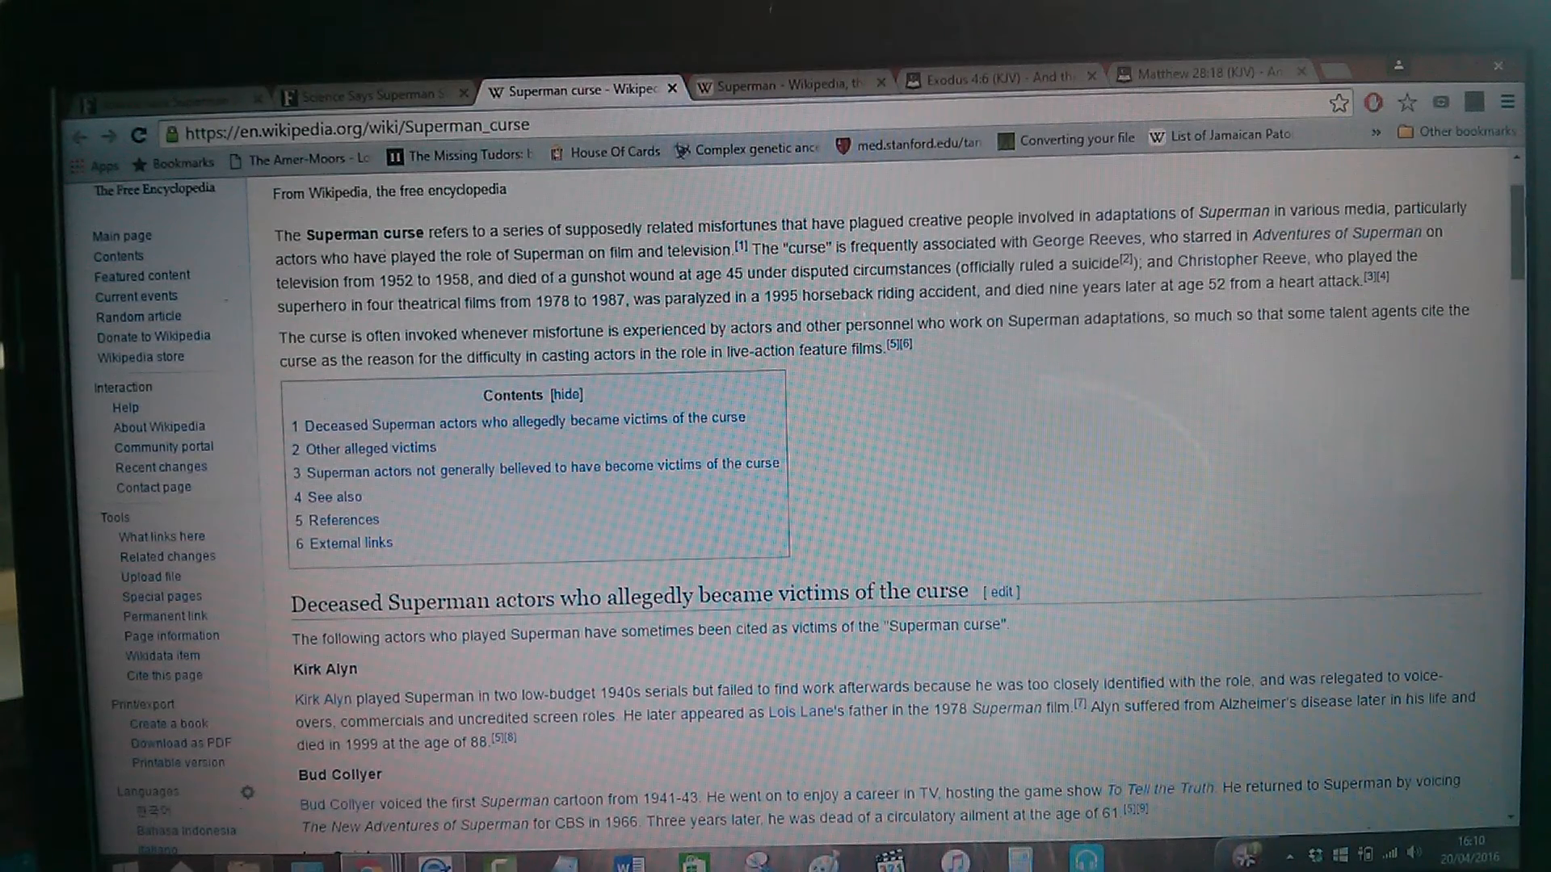
scroll("down", 3)
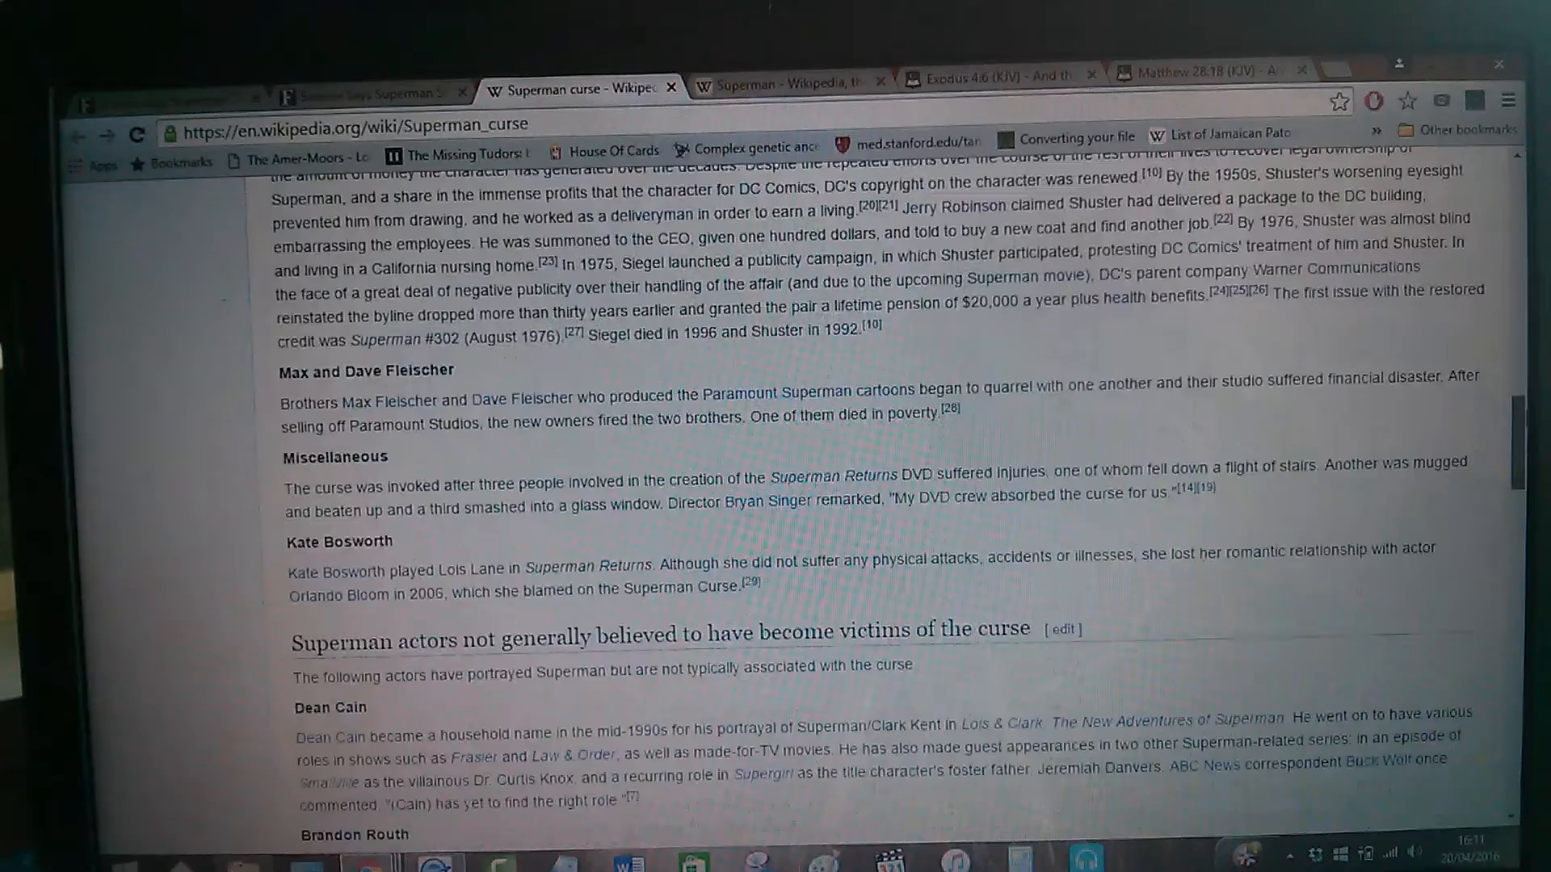
scroll("down", 3)
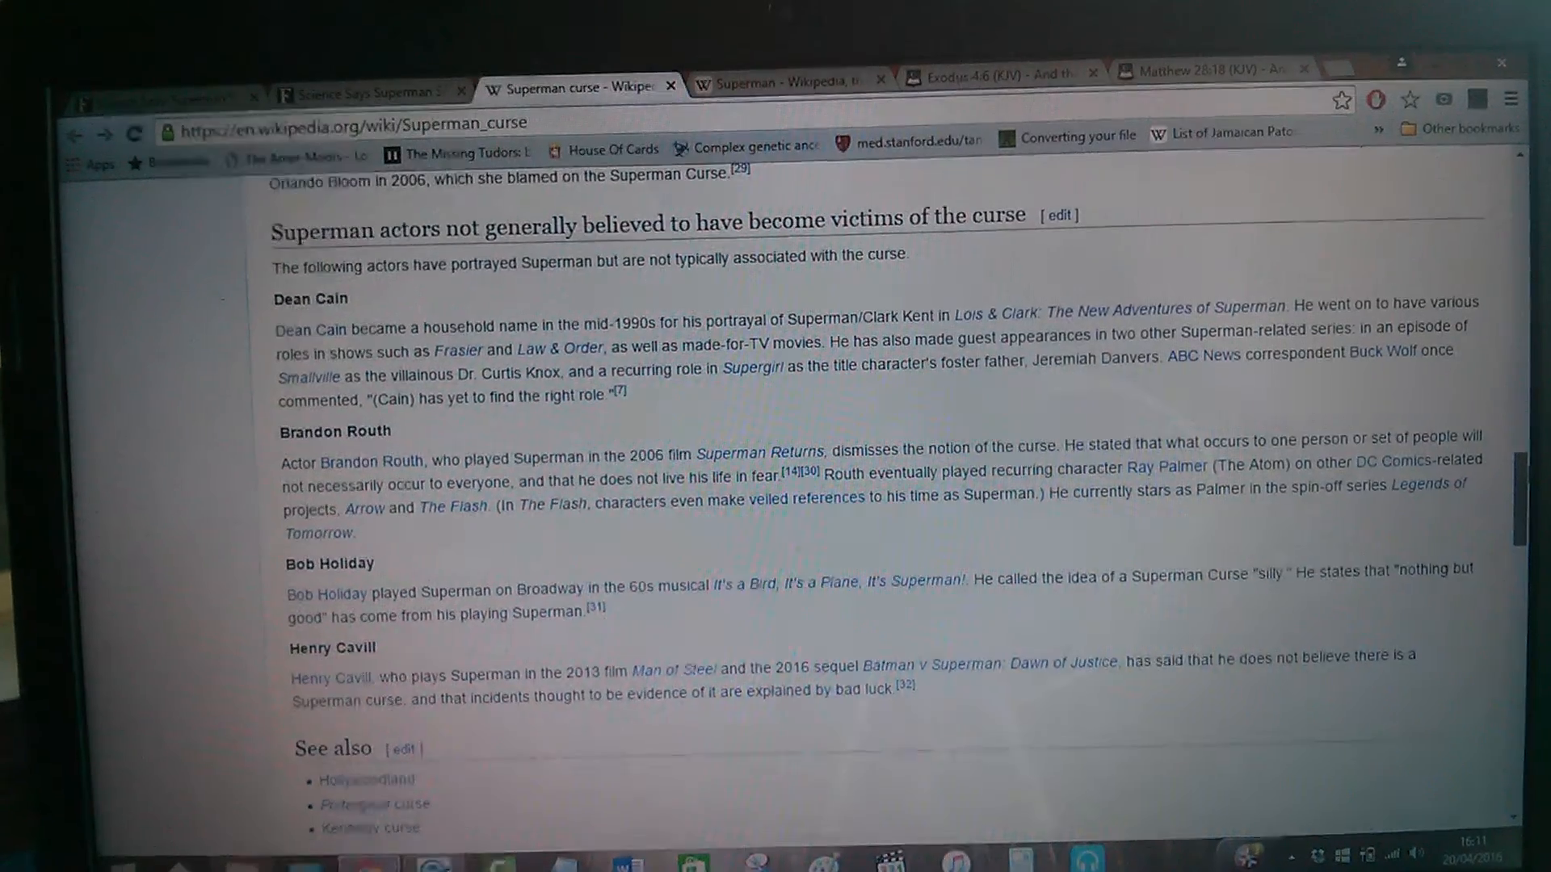
scroll("down", 3)
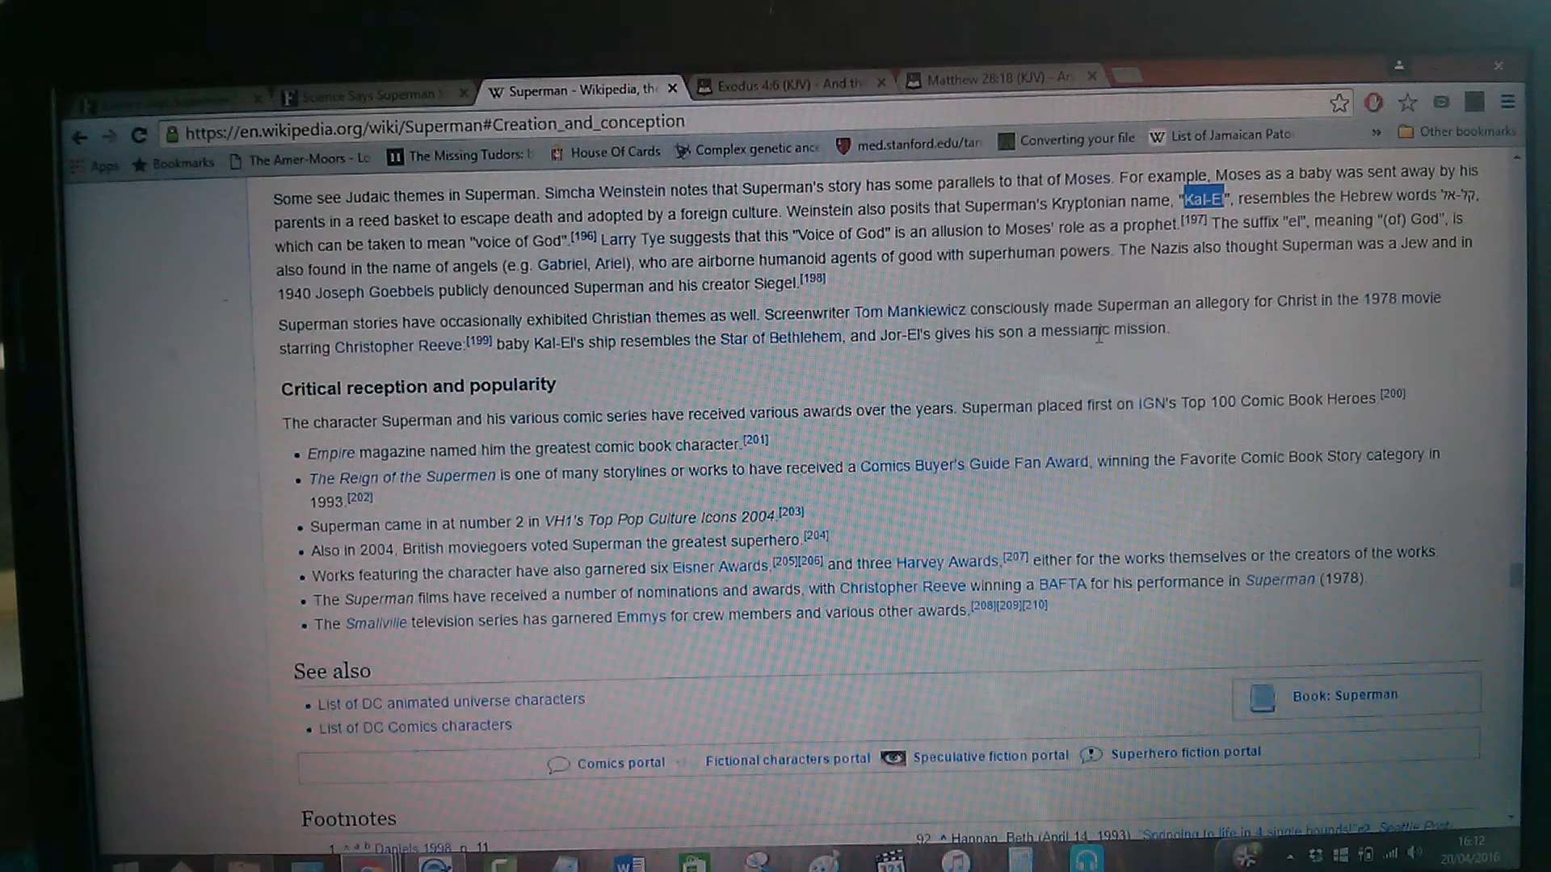
mouse_move(950, 316)
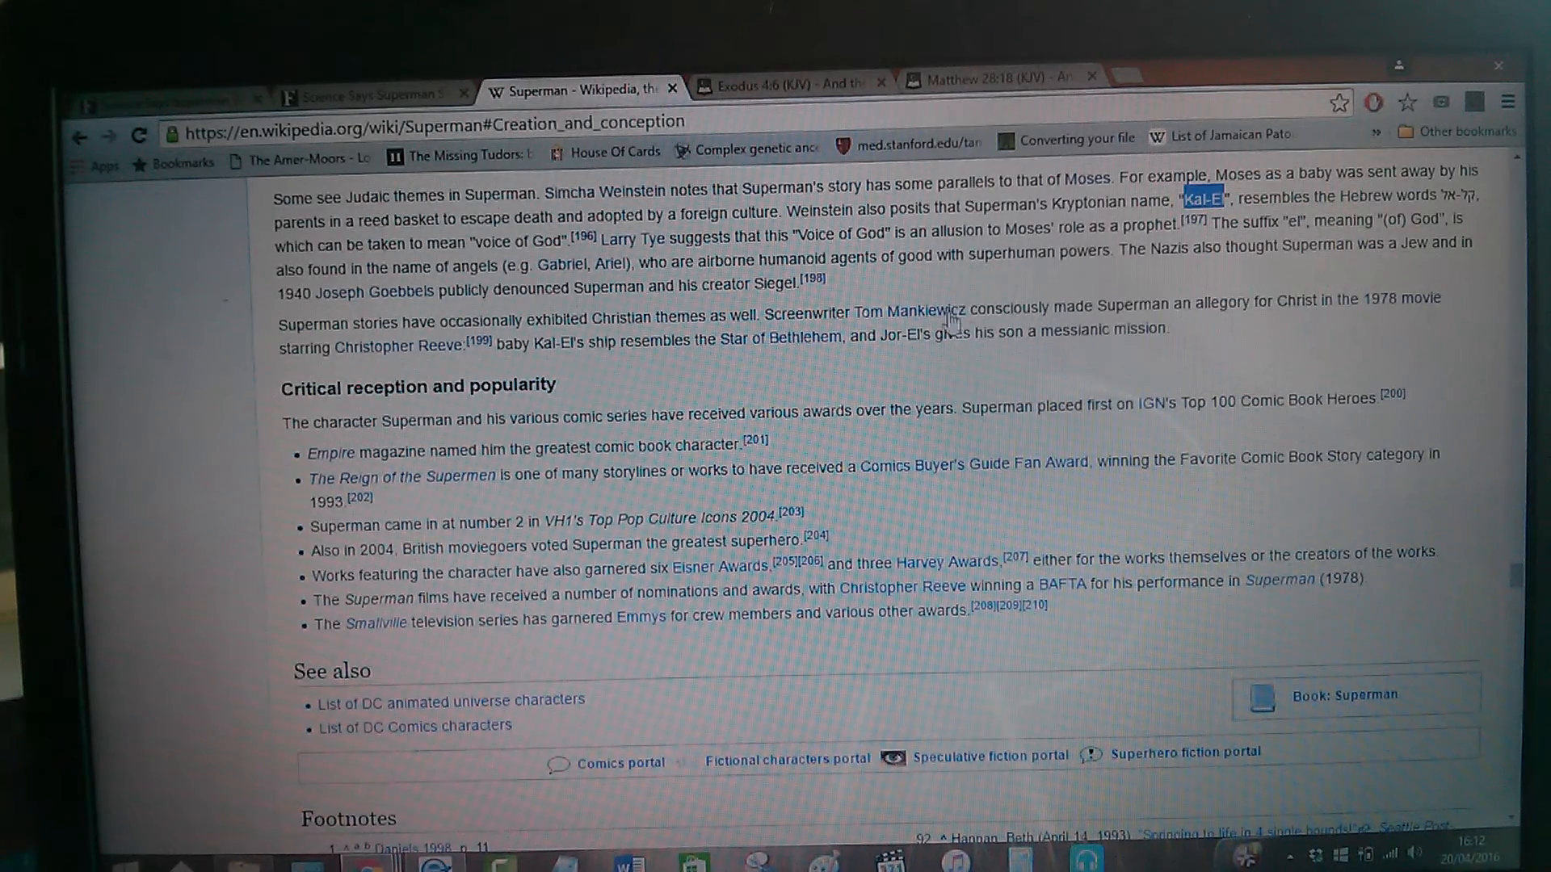
mouse_move(1044, 260)
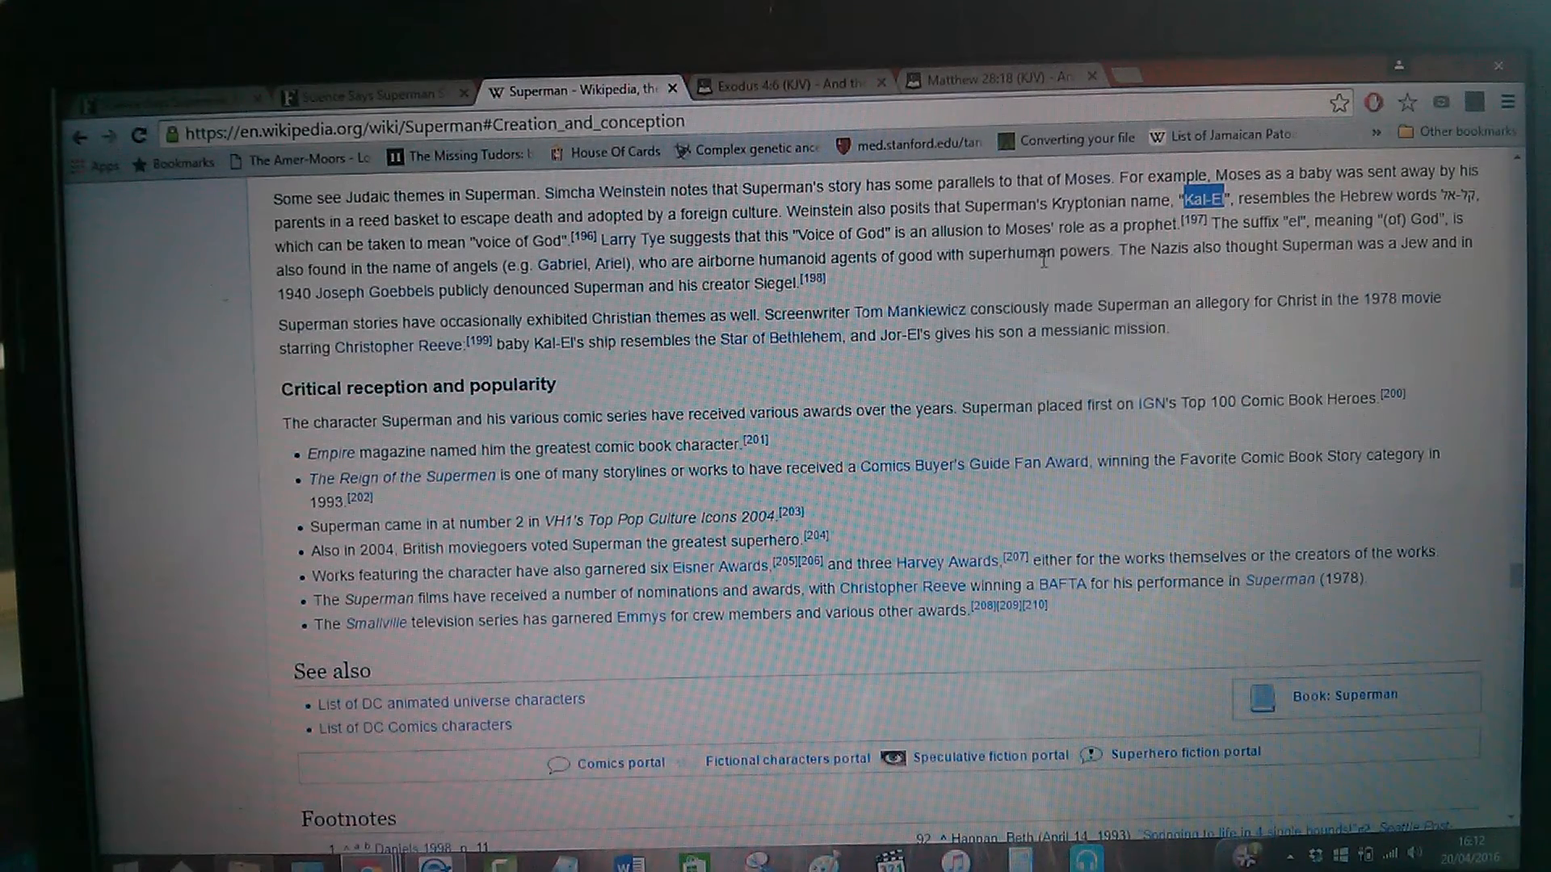
mouse_move(1335, 272)
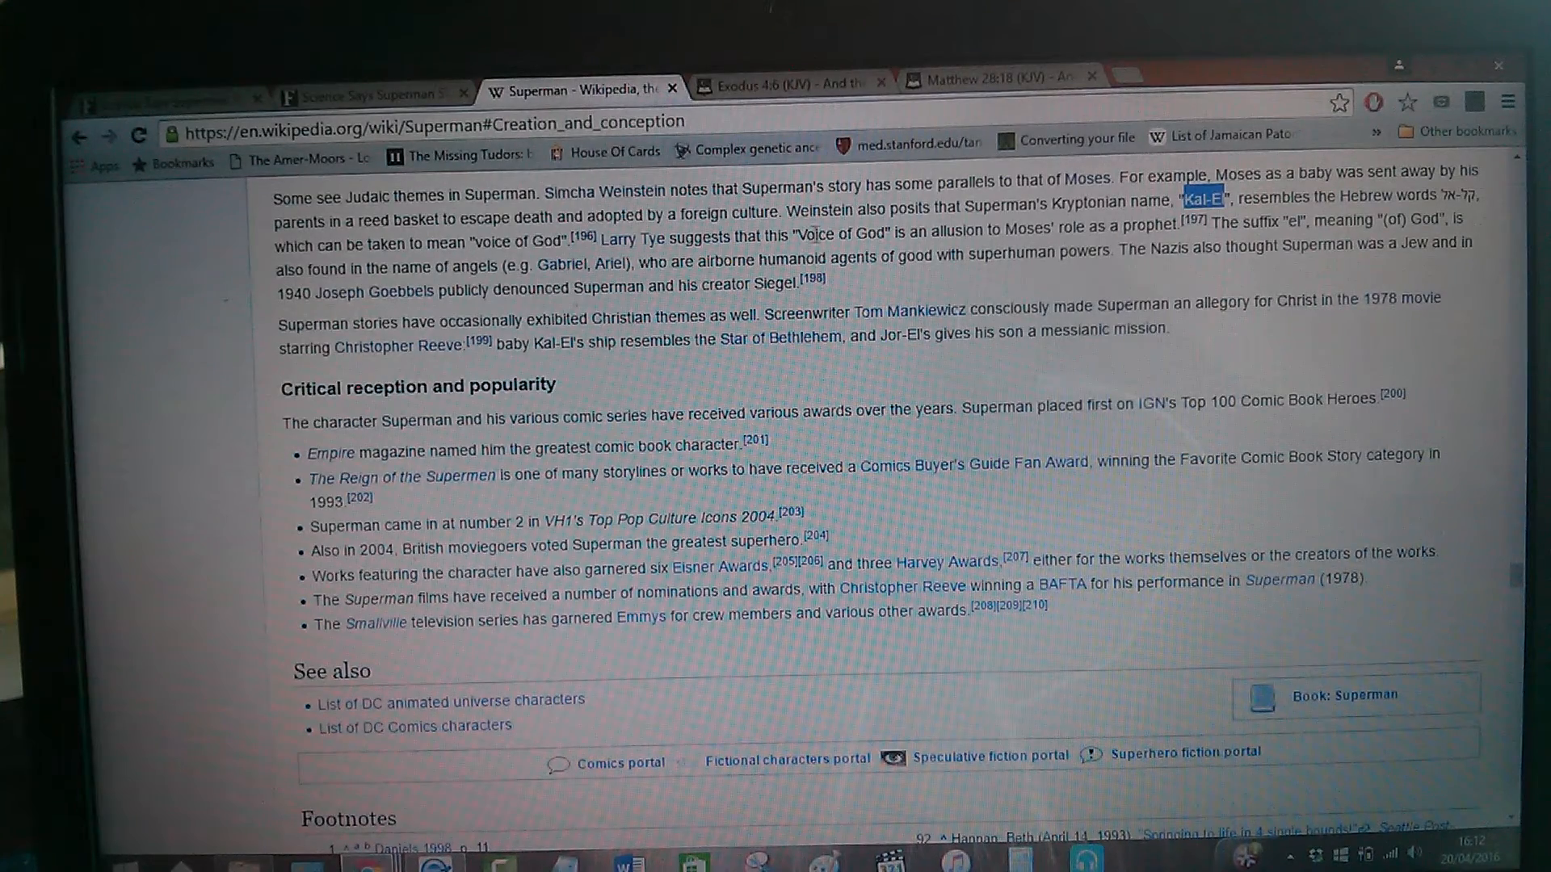
mouse_move(979, 250)
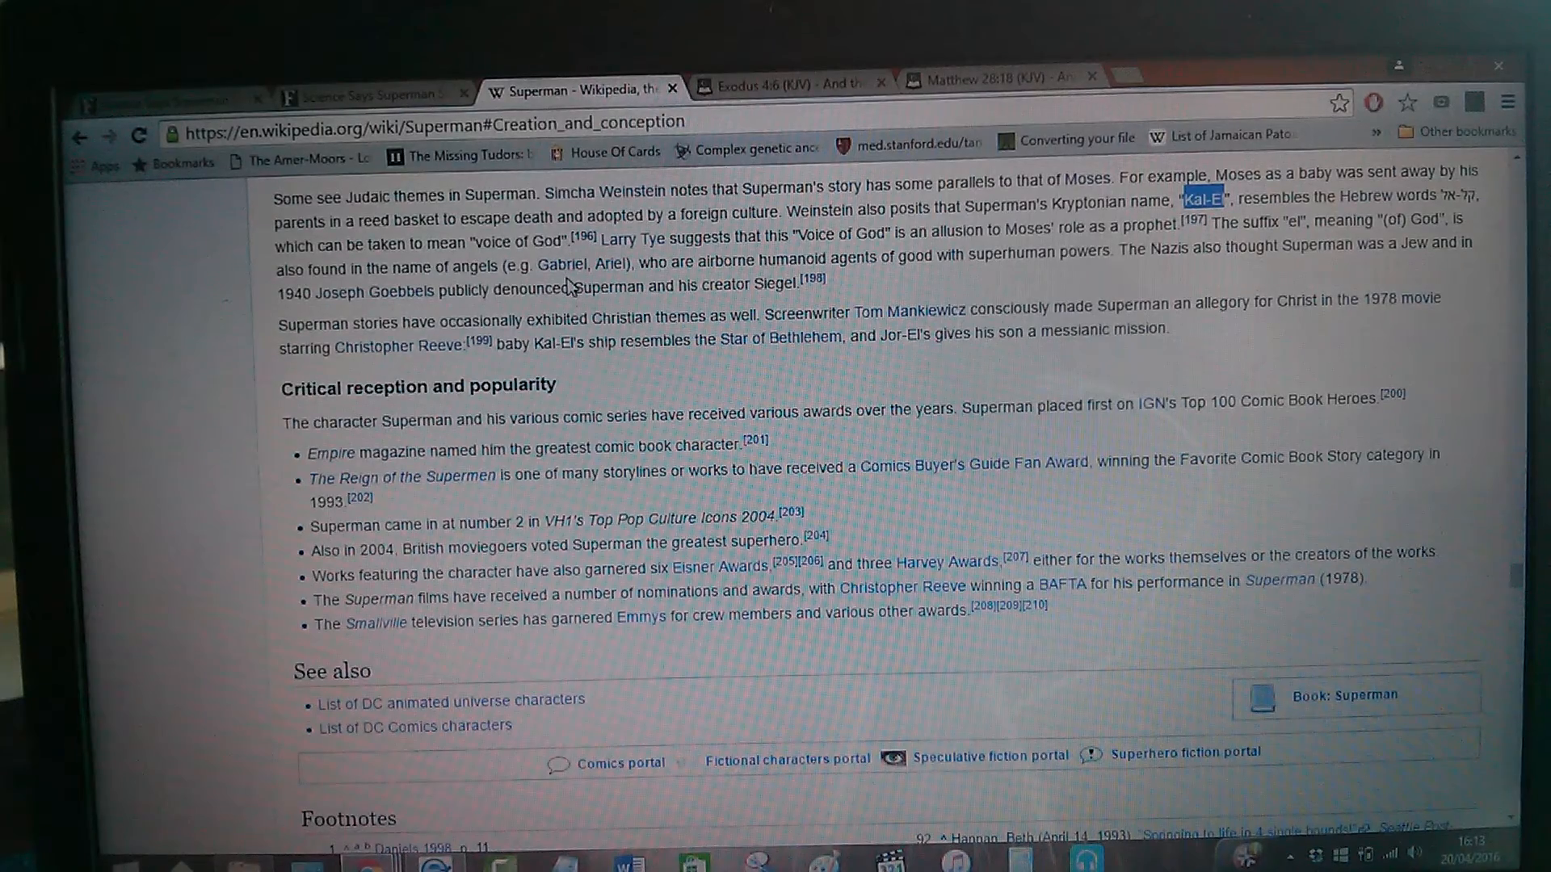
mouse_move(702, 271)
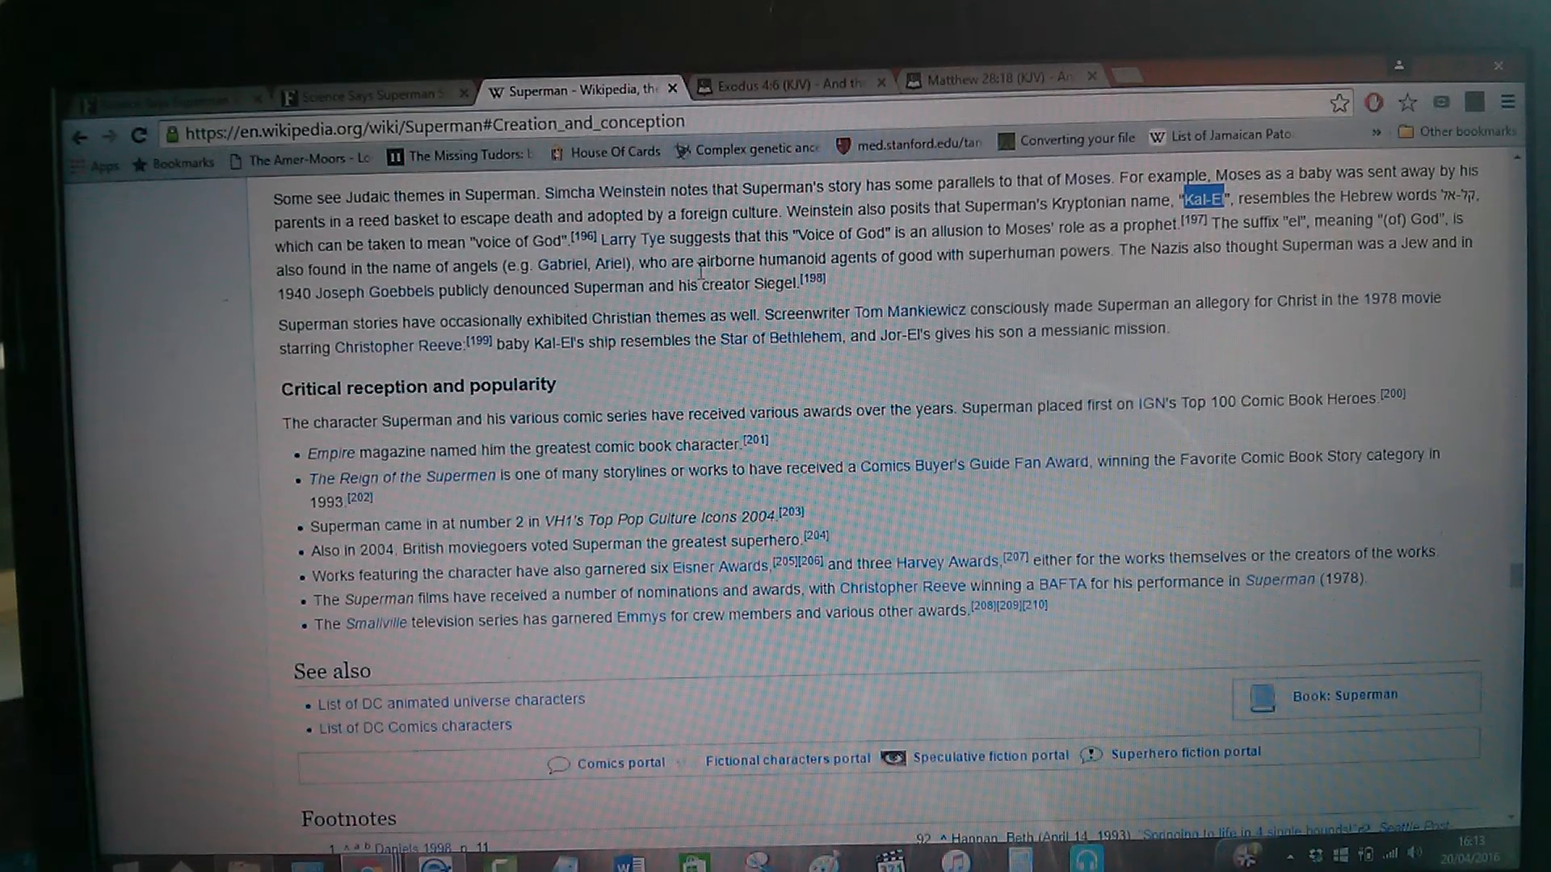
mouse_move(869, 276)
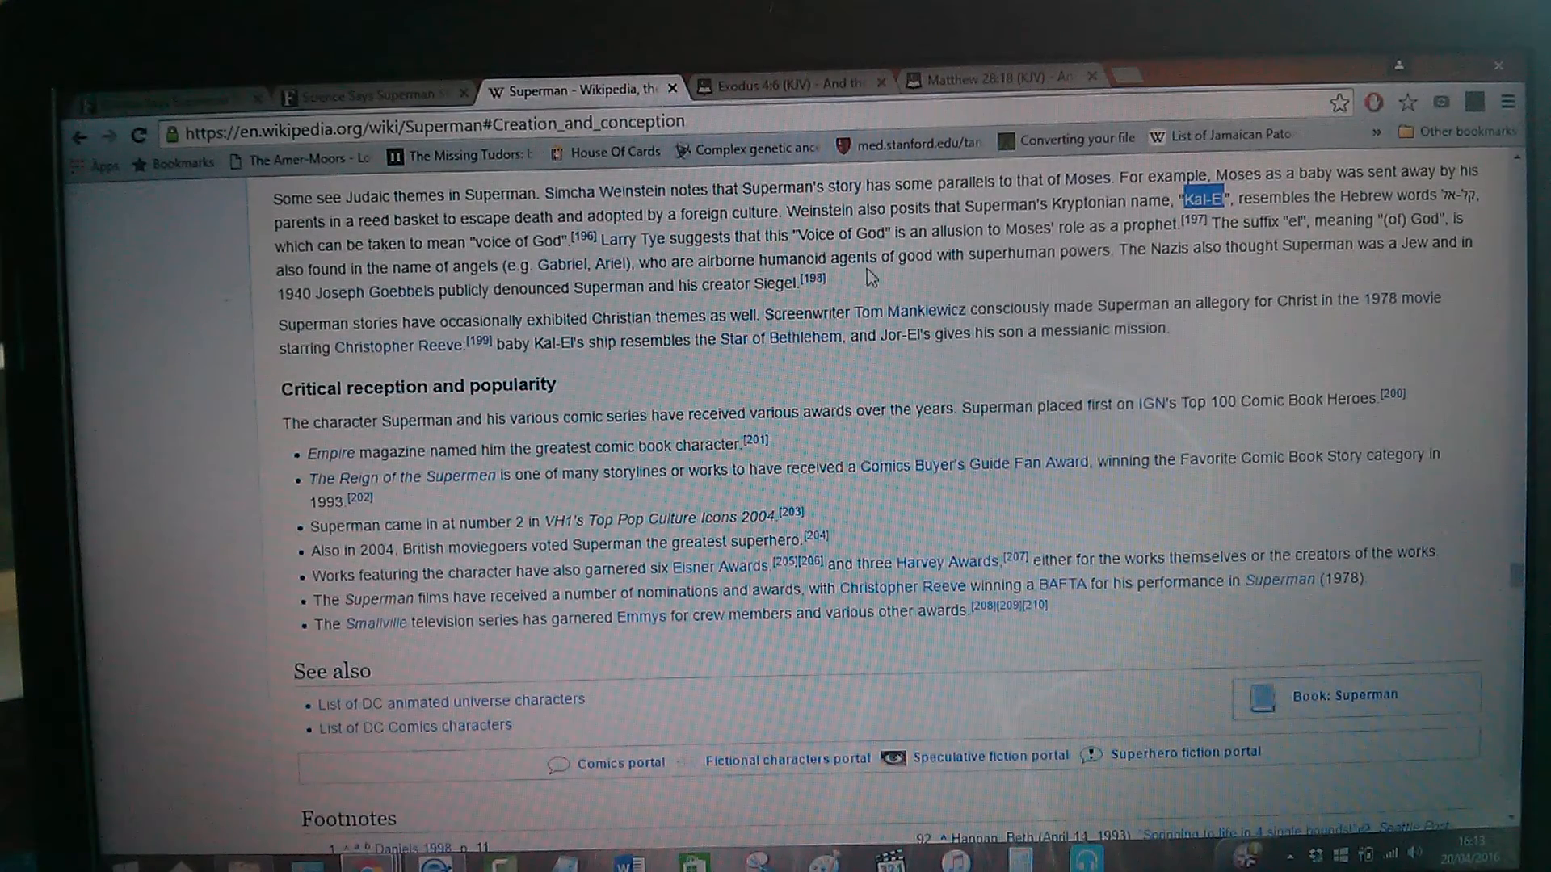
mouse_move(1193, 280)
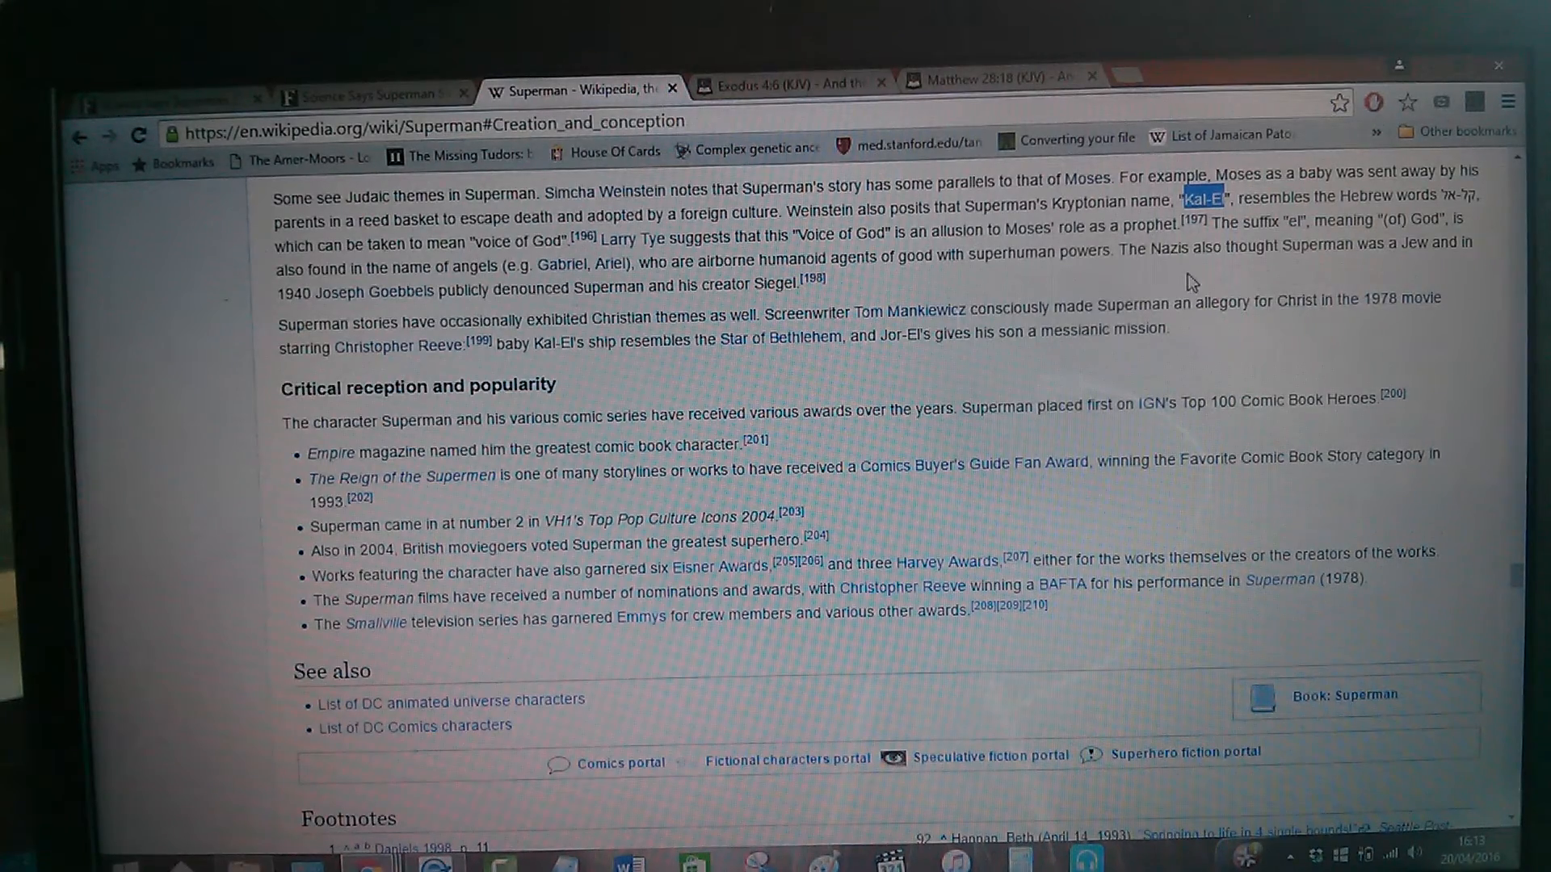
mouse_move(1353, 273)
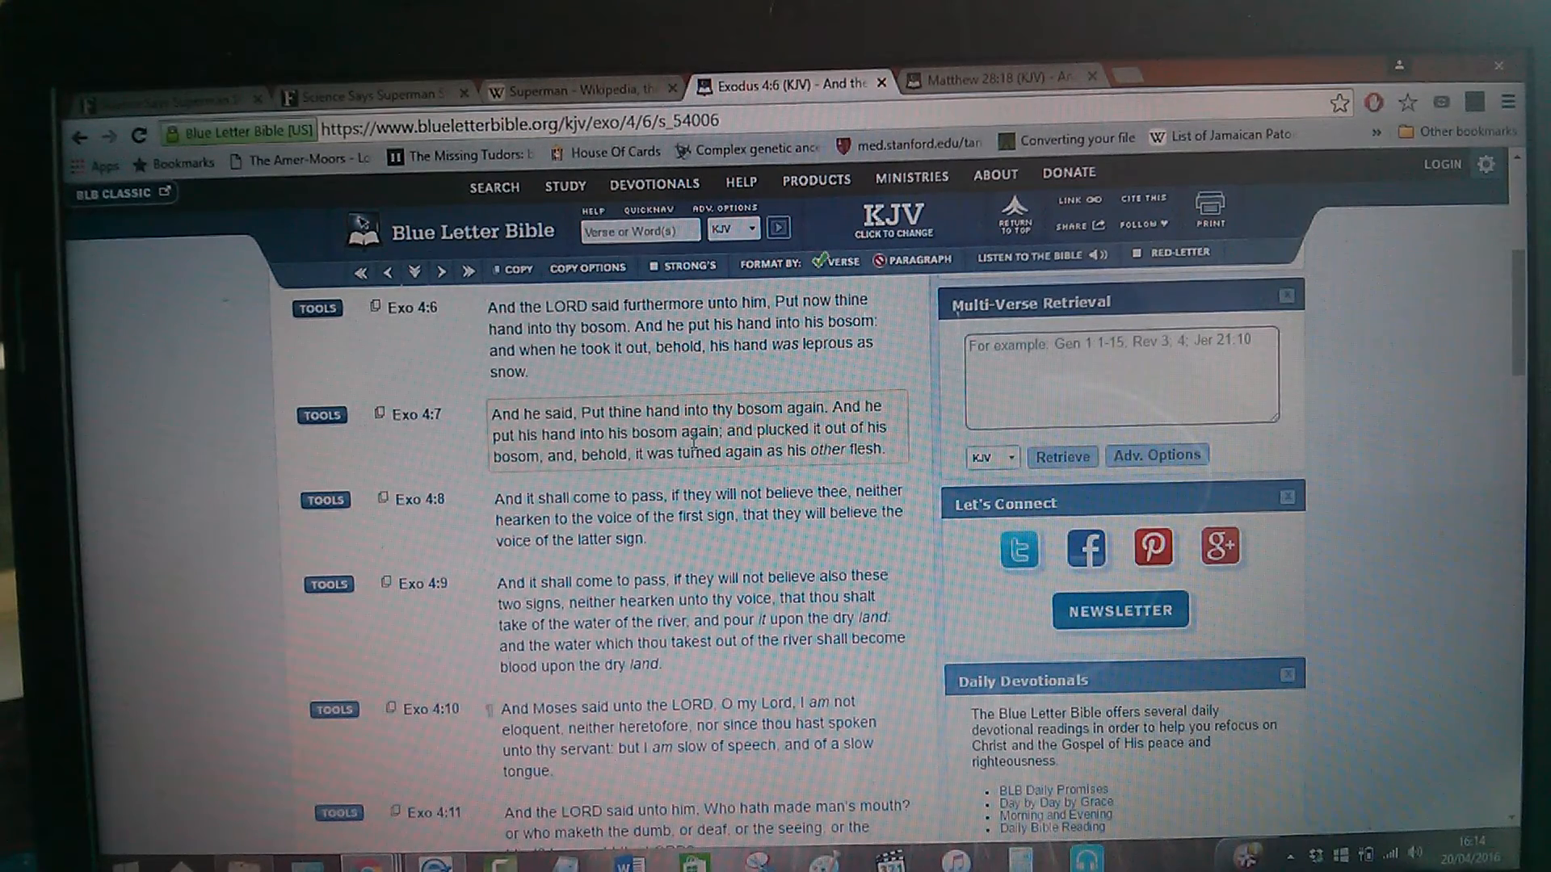
mouse_move(890, 446)
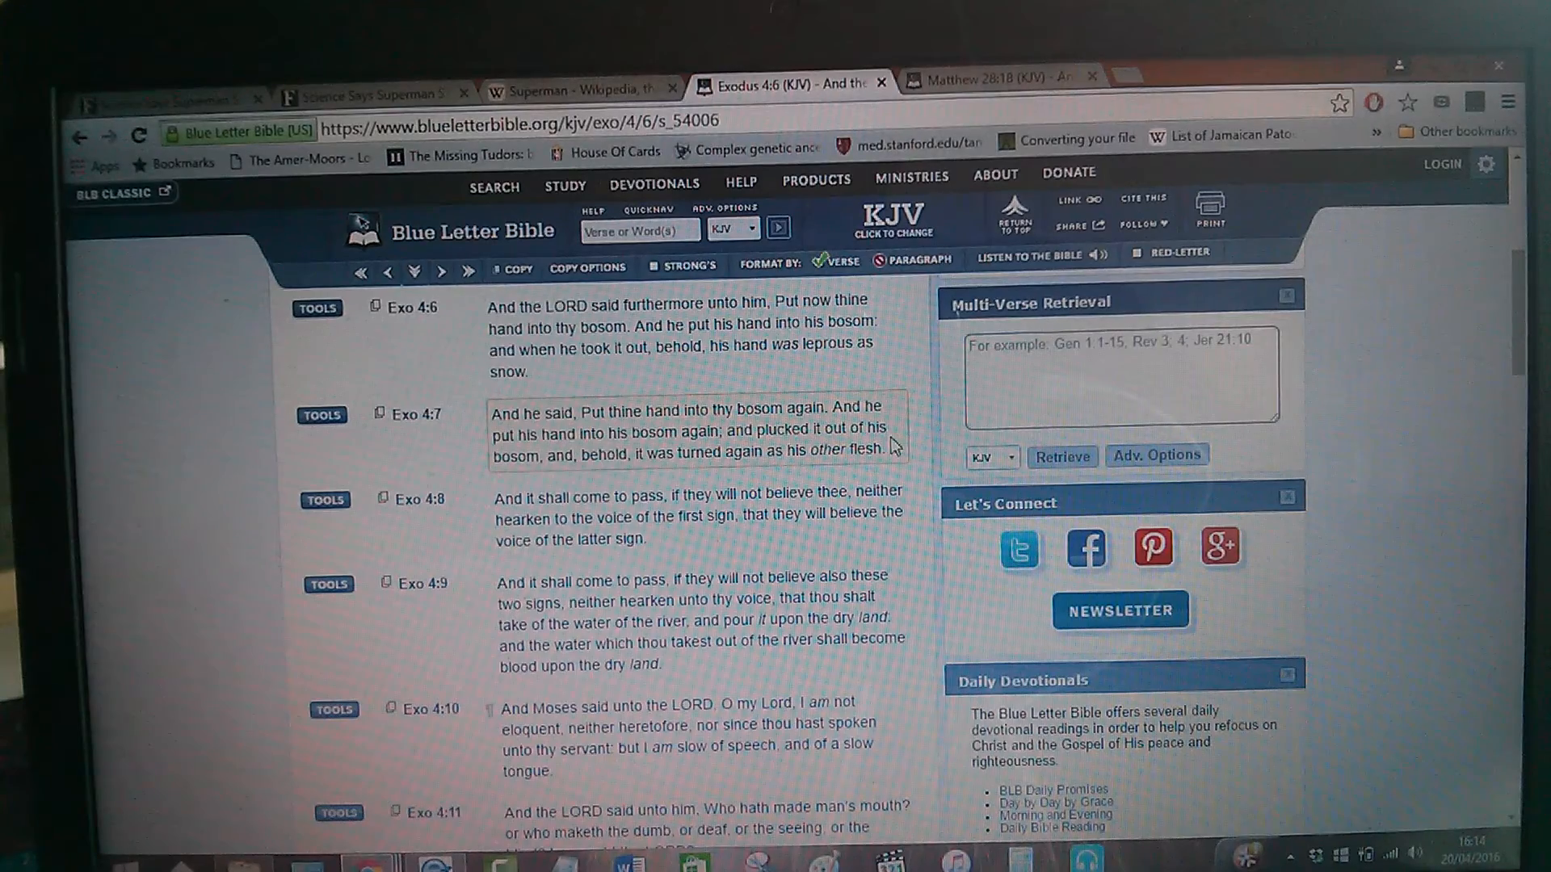
mouse_move(672, 494)
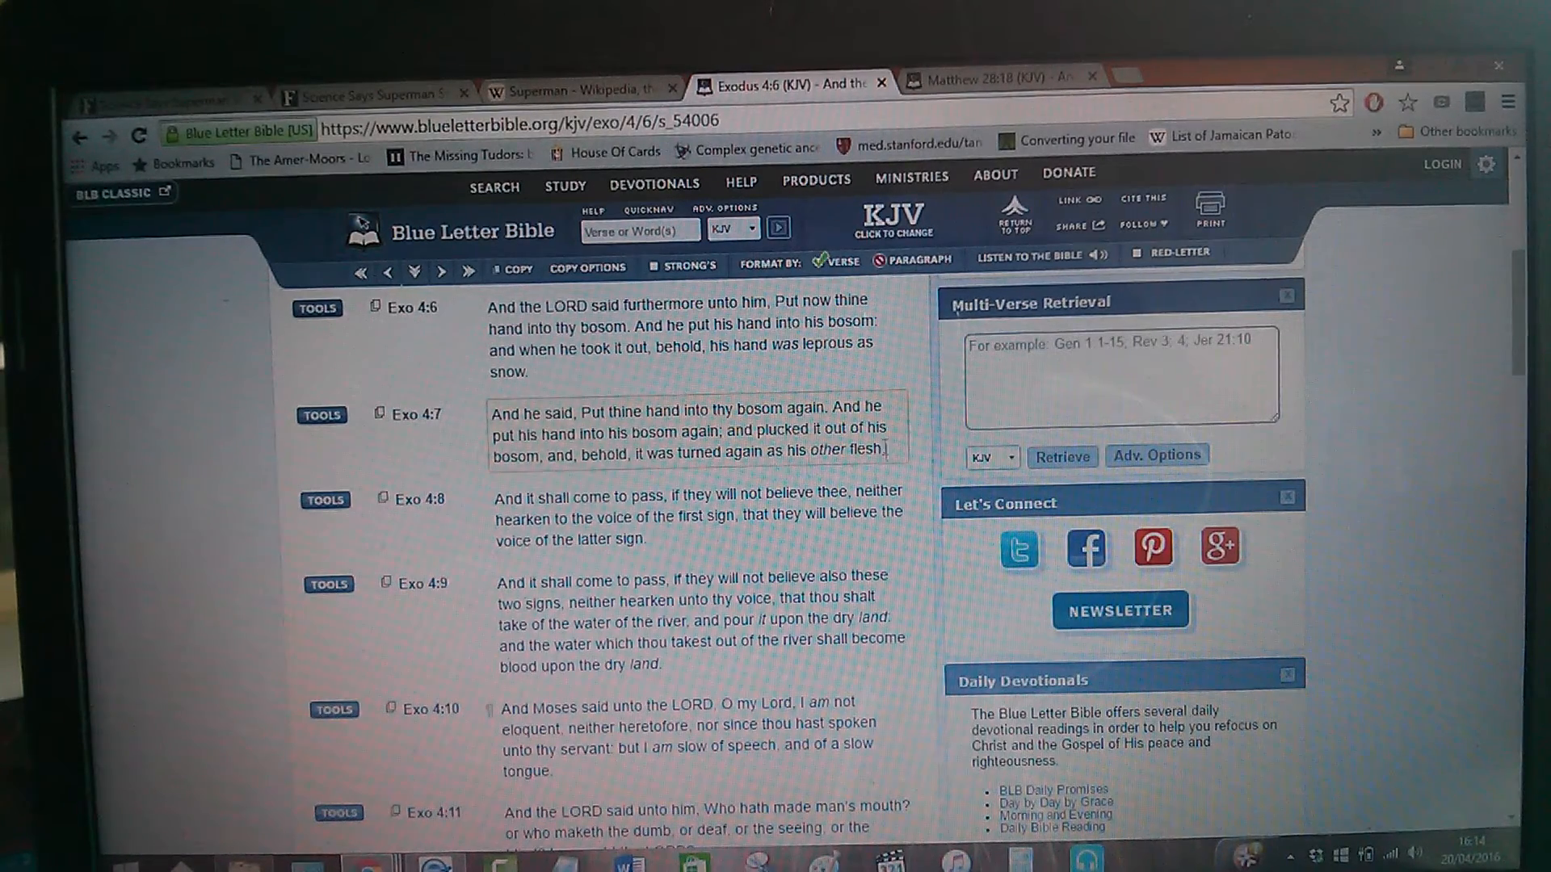
- Switch to the Superman Wikipedia article at its passage on Moses parallels and Christian themes
left_click(578, 89)
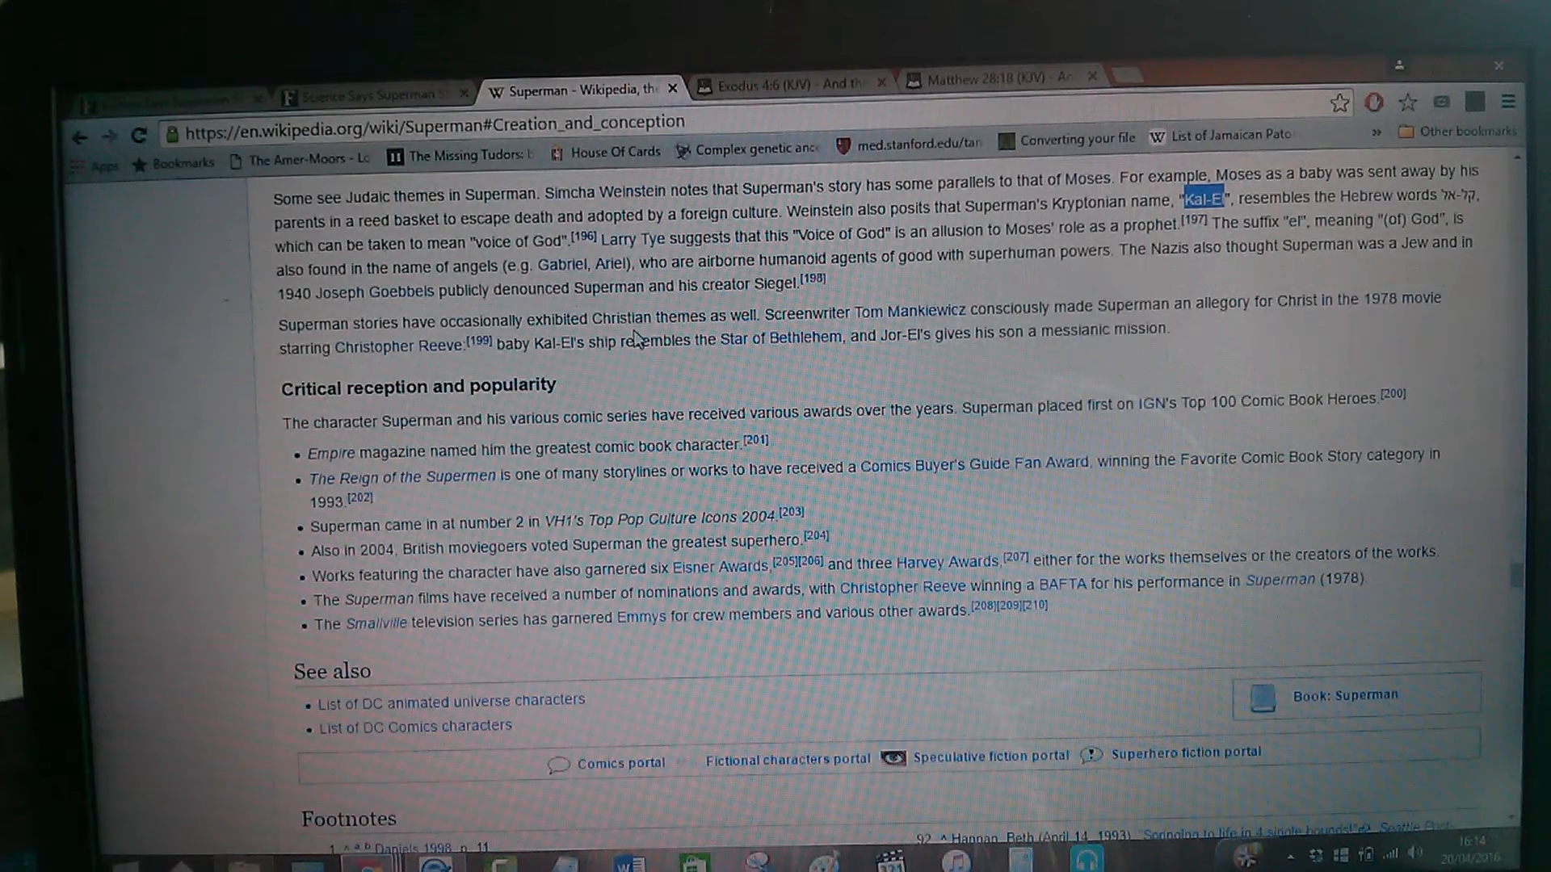
mouse_move(736, 315)
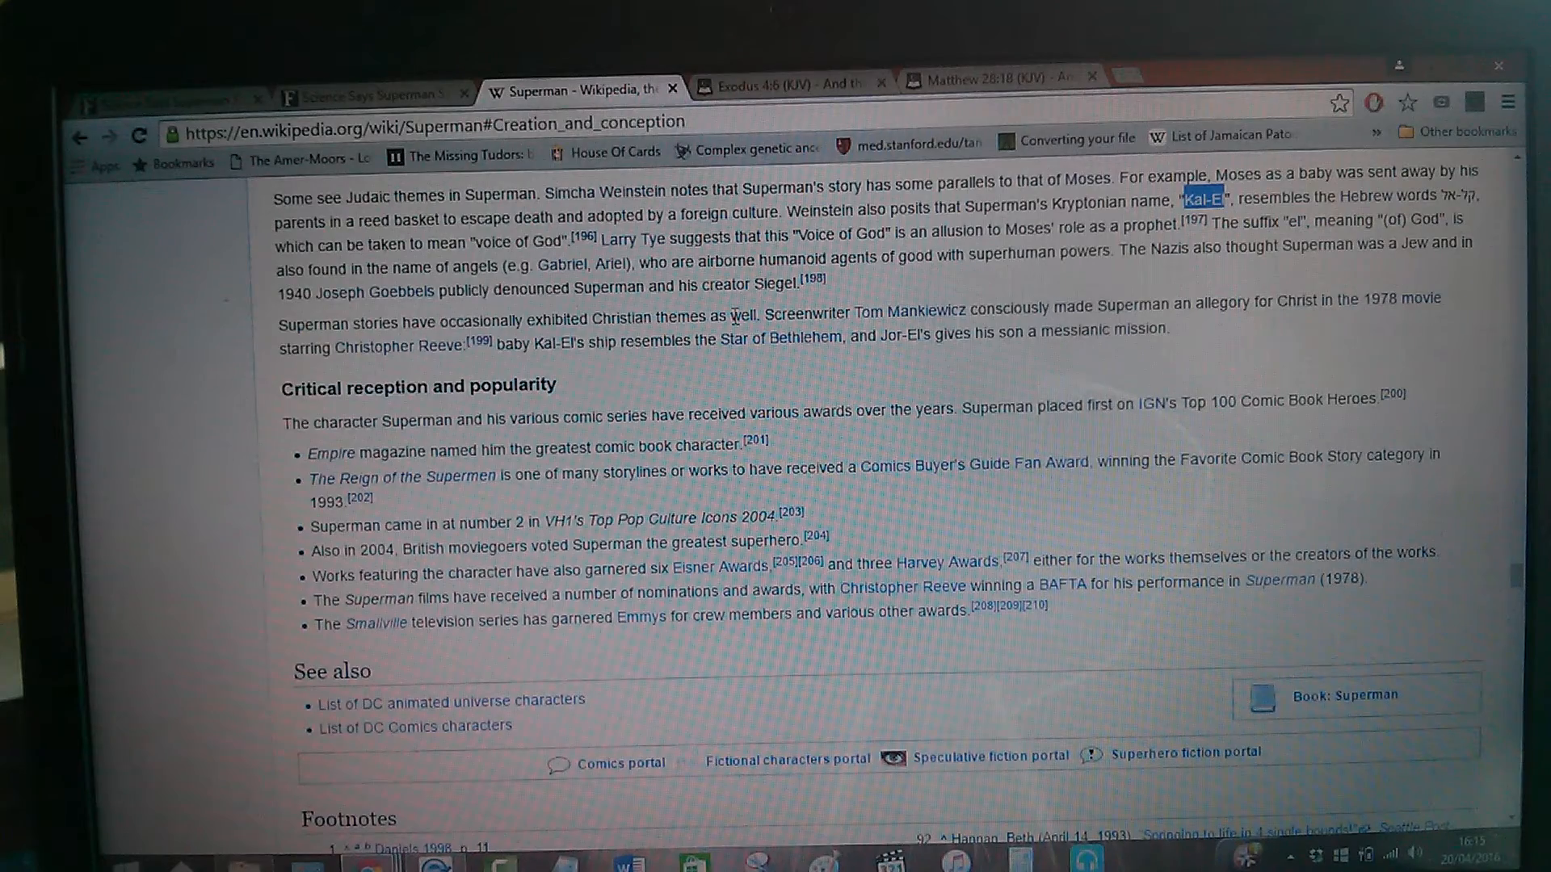
mouse_move(908, 311)
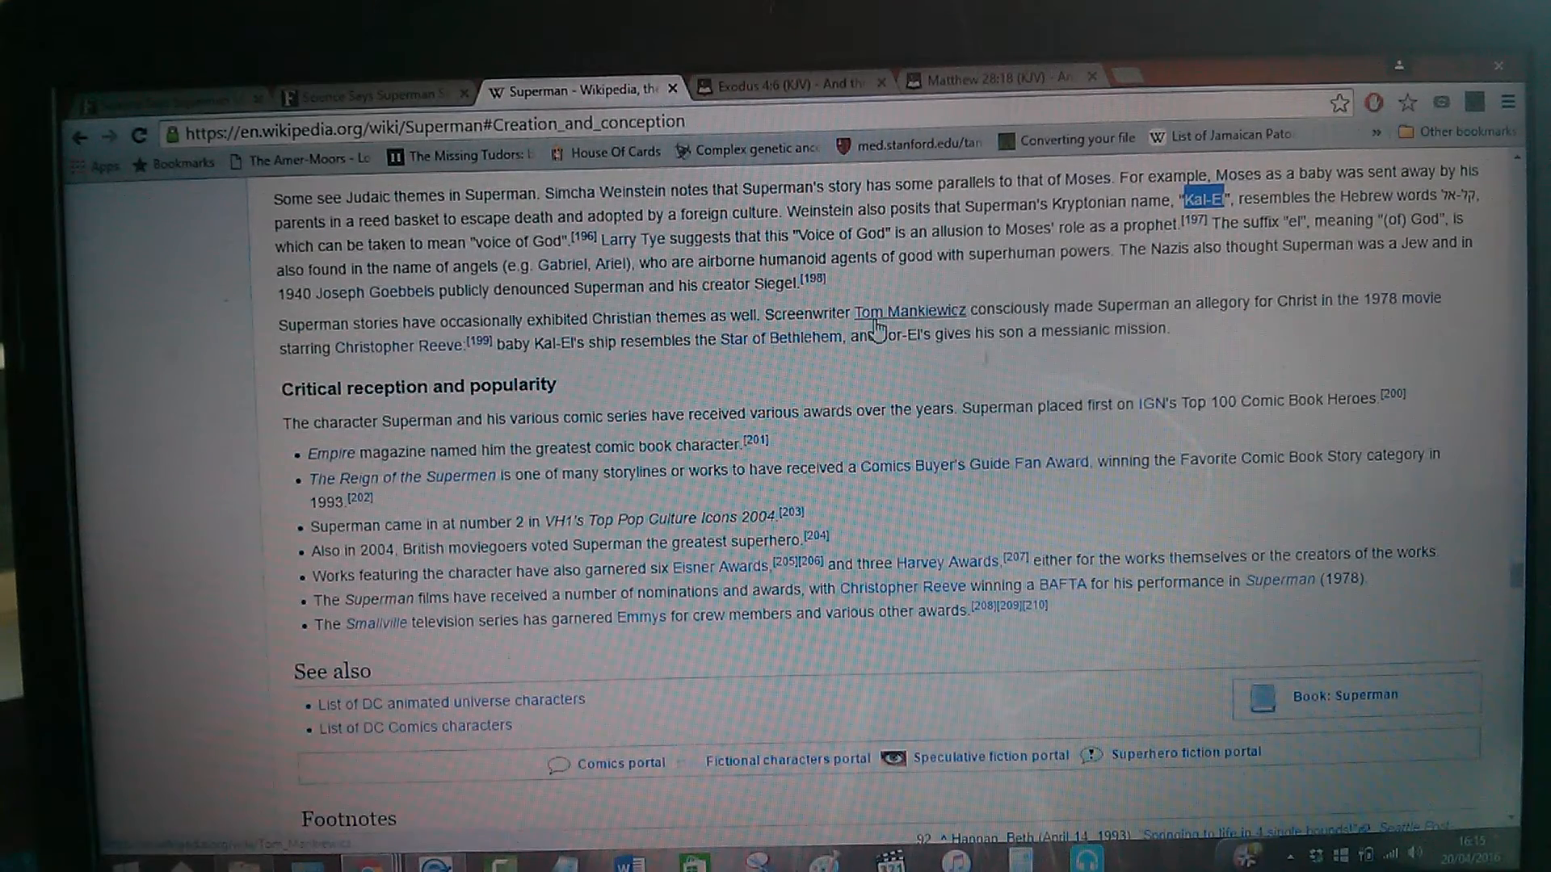
mouse_move(919, 329)
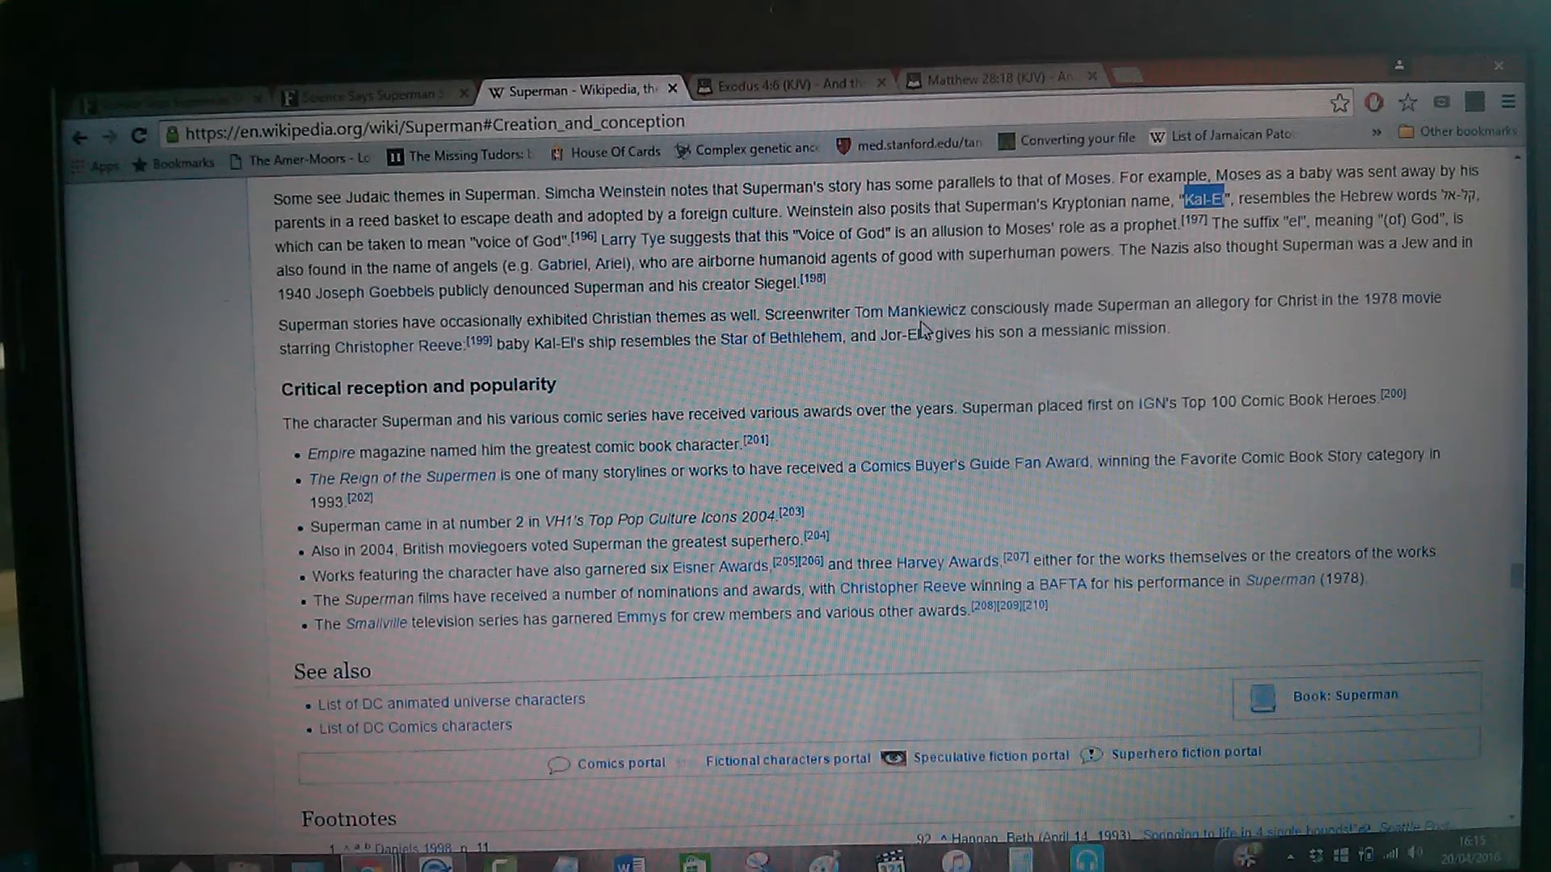
mouse_move(998, 328)
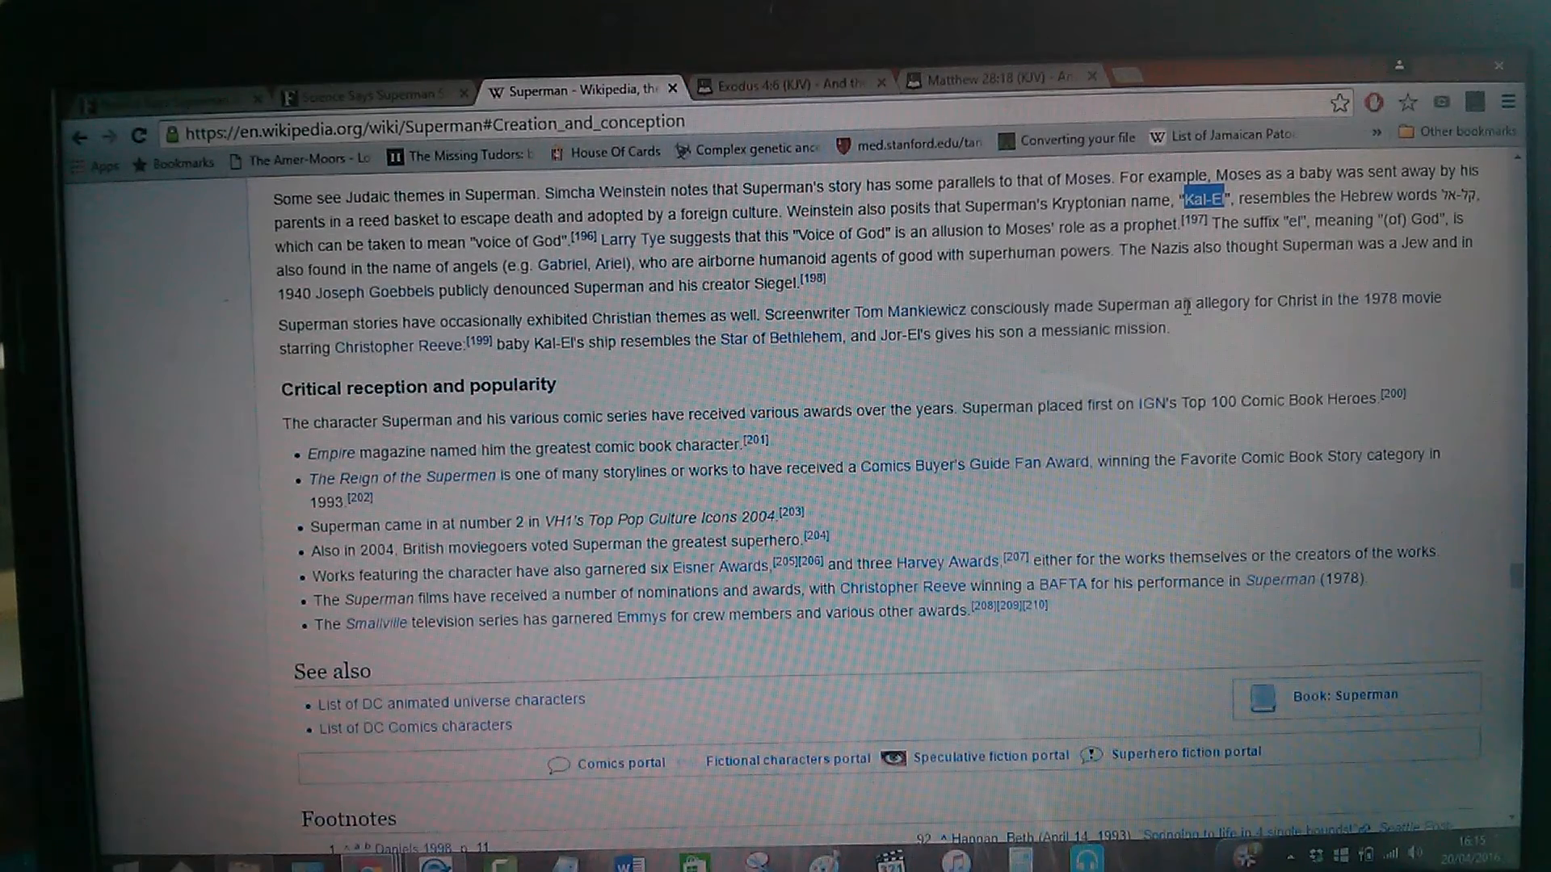
mouse_move(1183, 305)
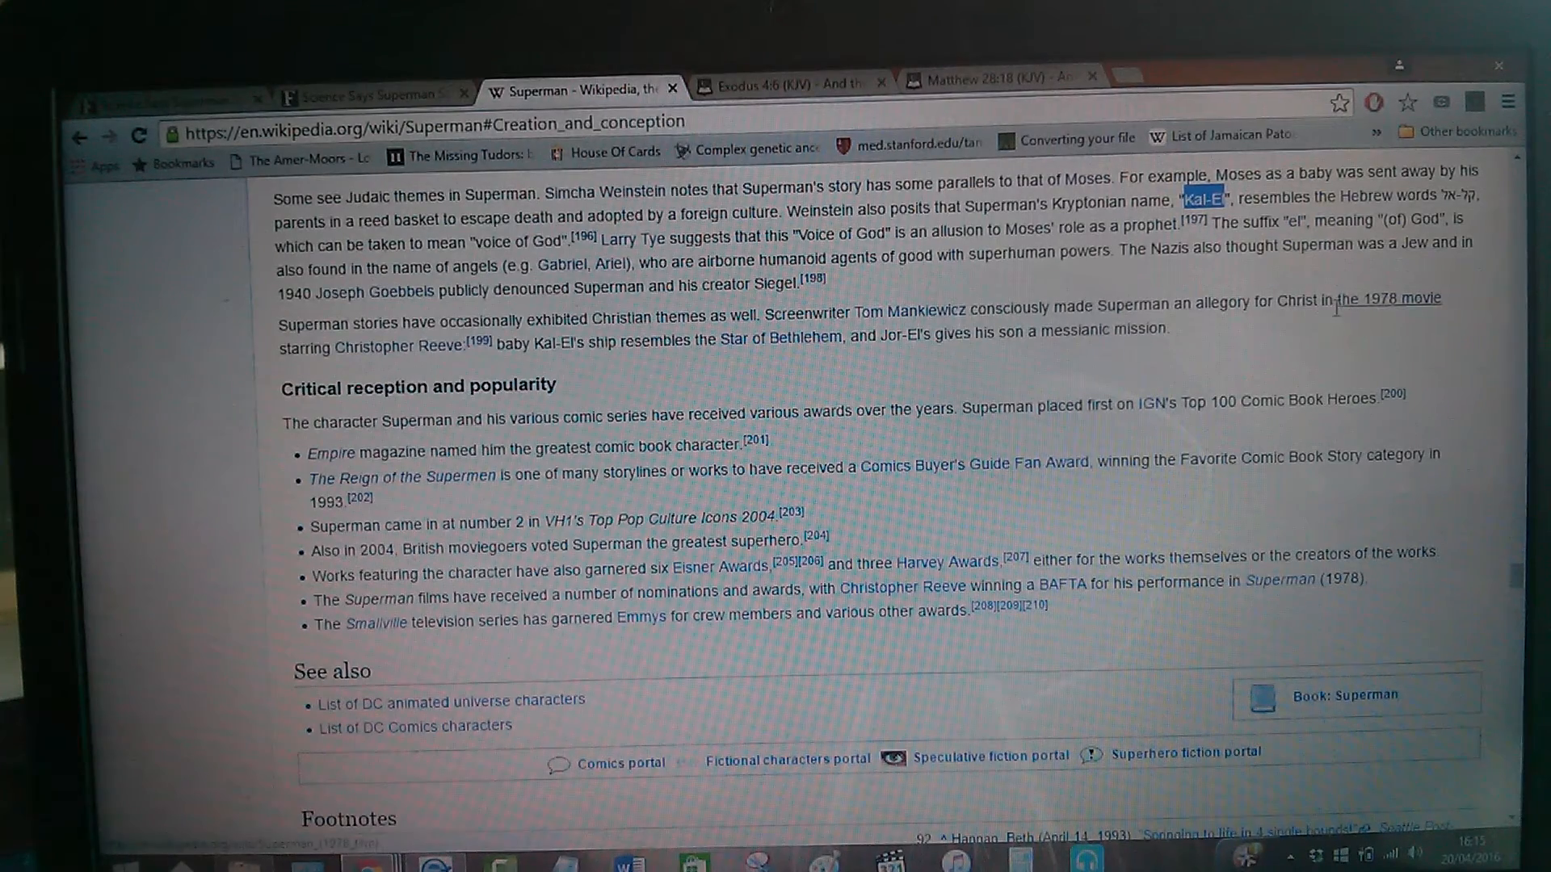
mouse_move(1290, 325)
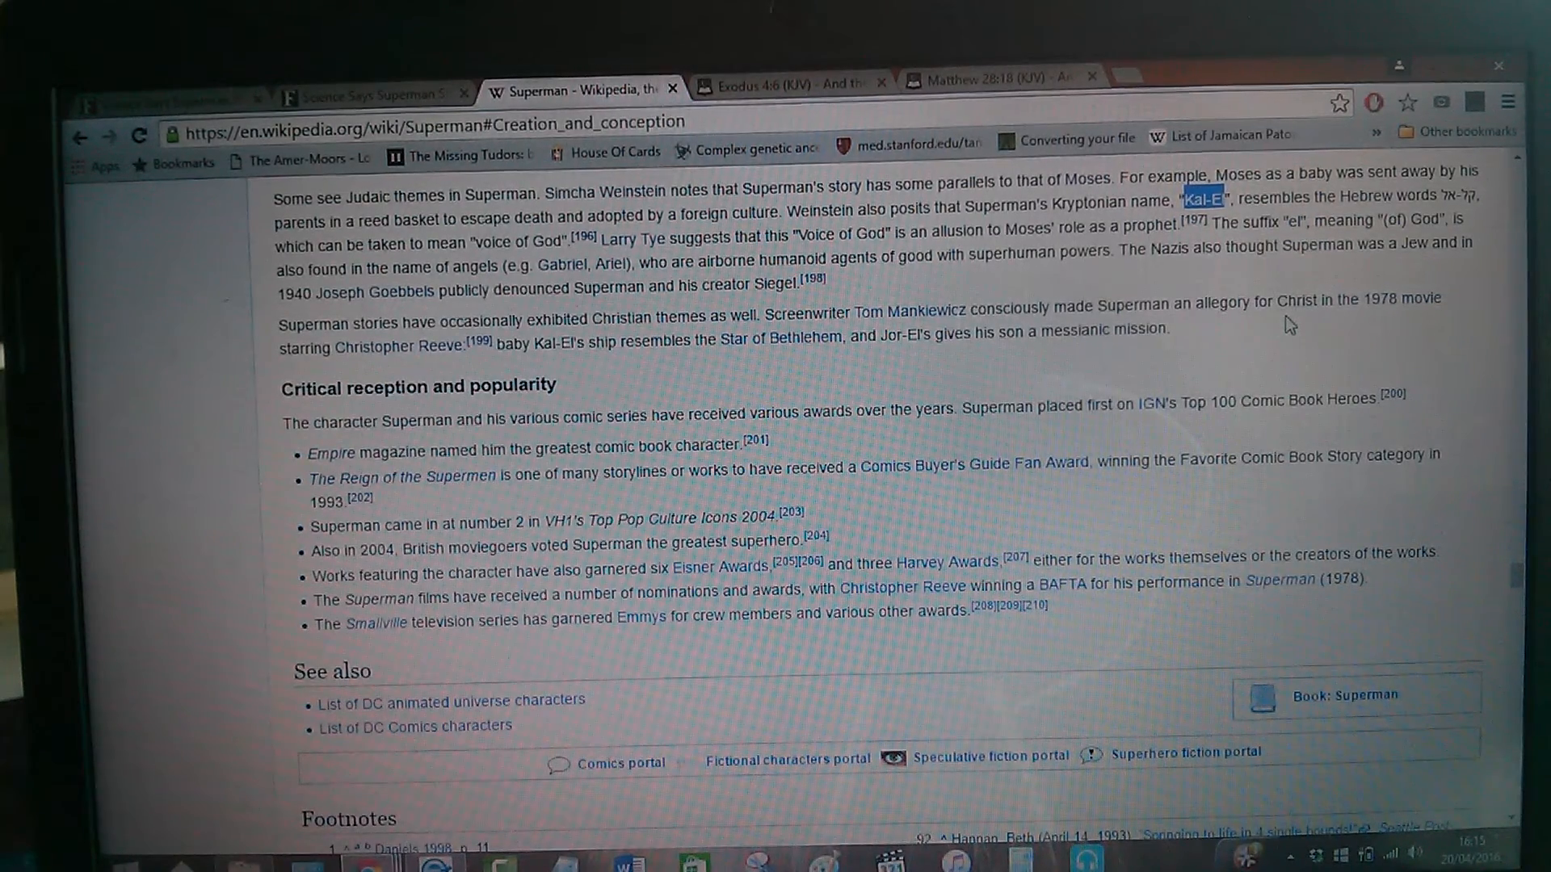
mouse_move(1396, 331)
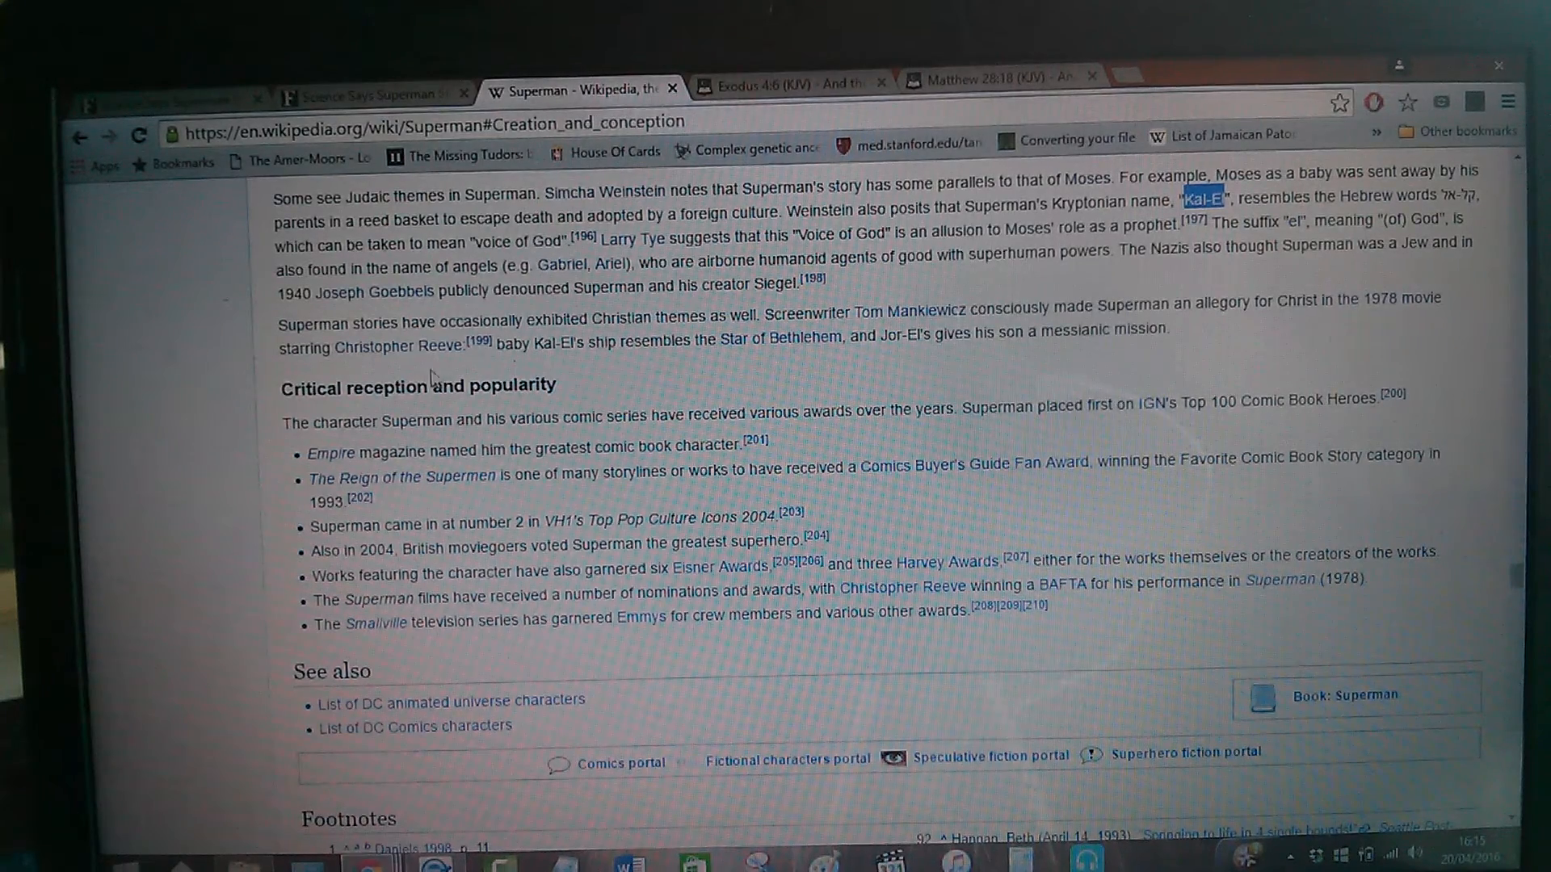
mouse_move(399, 345)
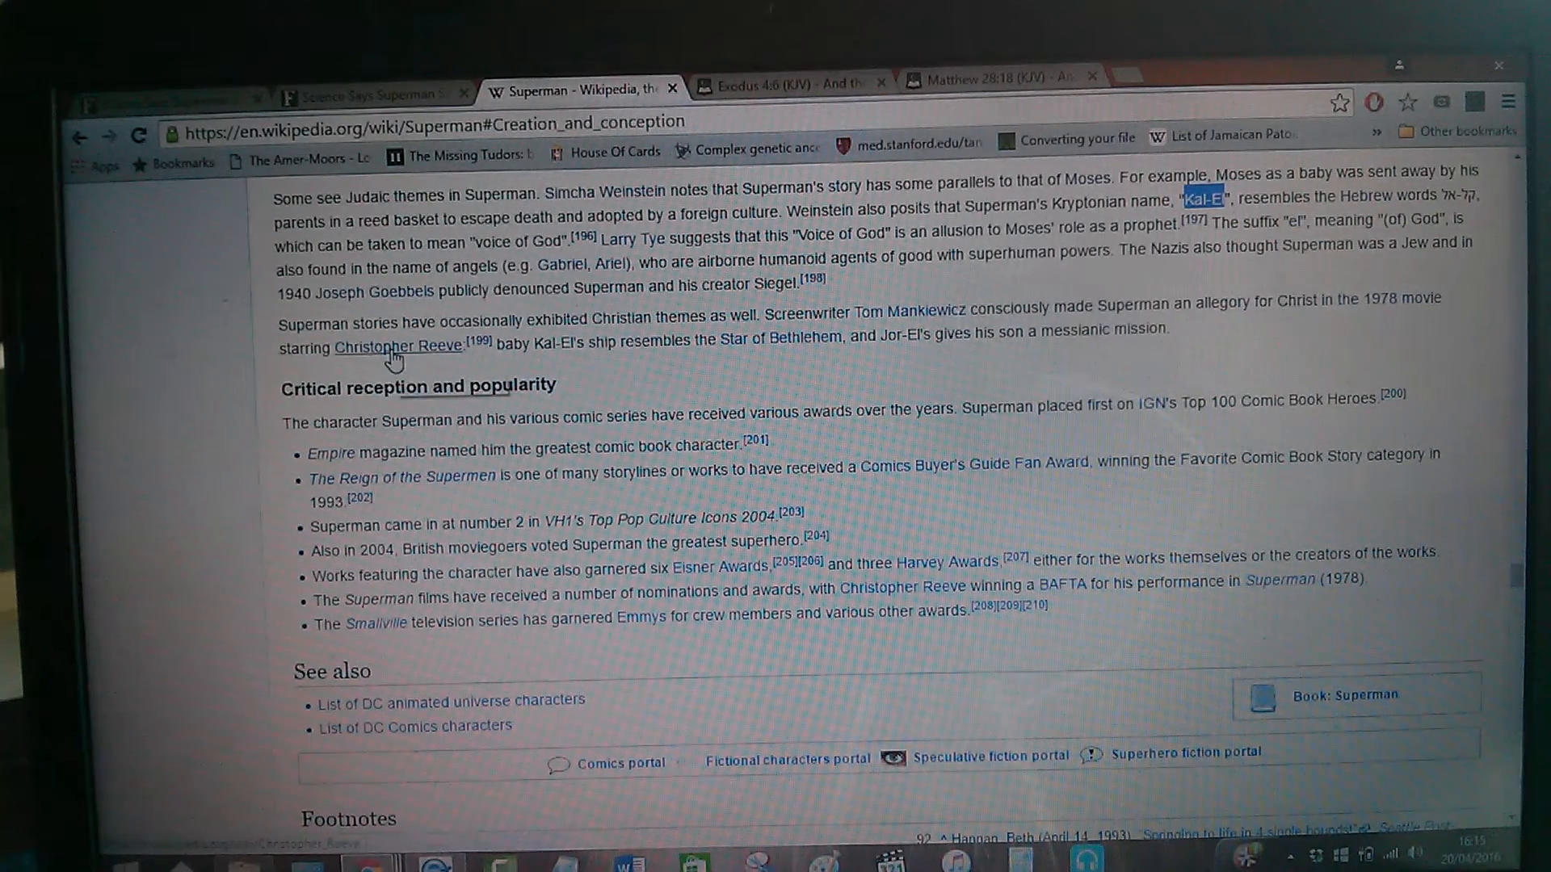
mouse_move(406, 368)
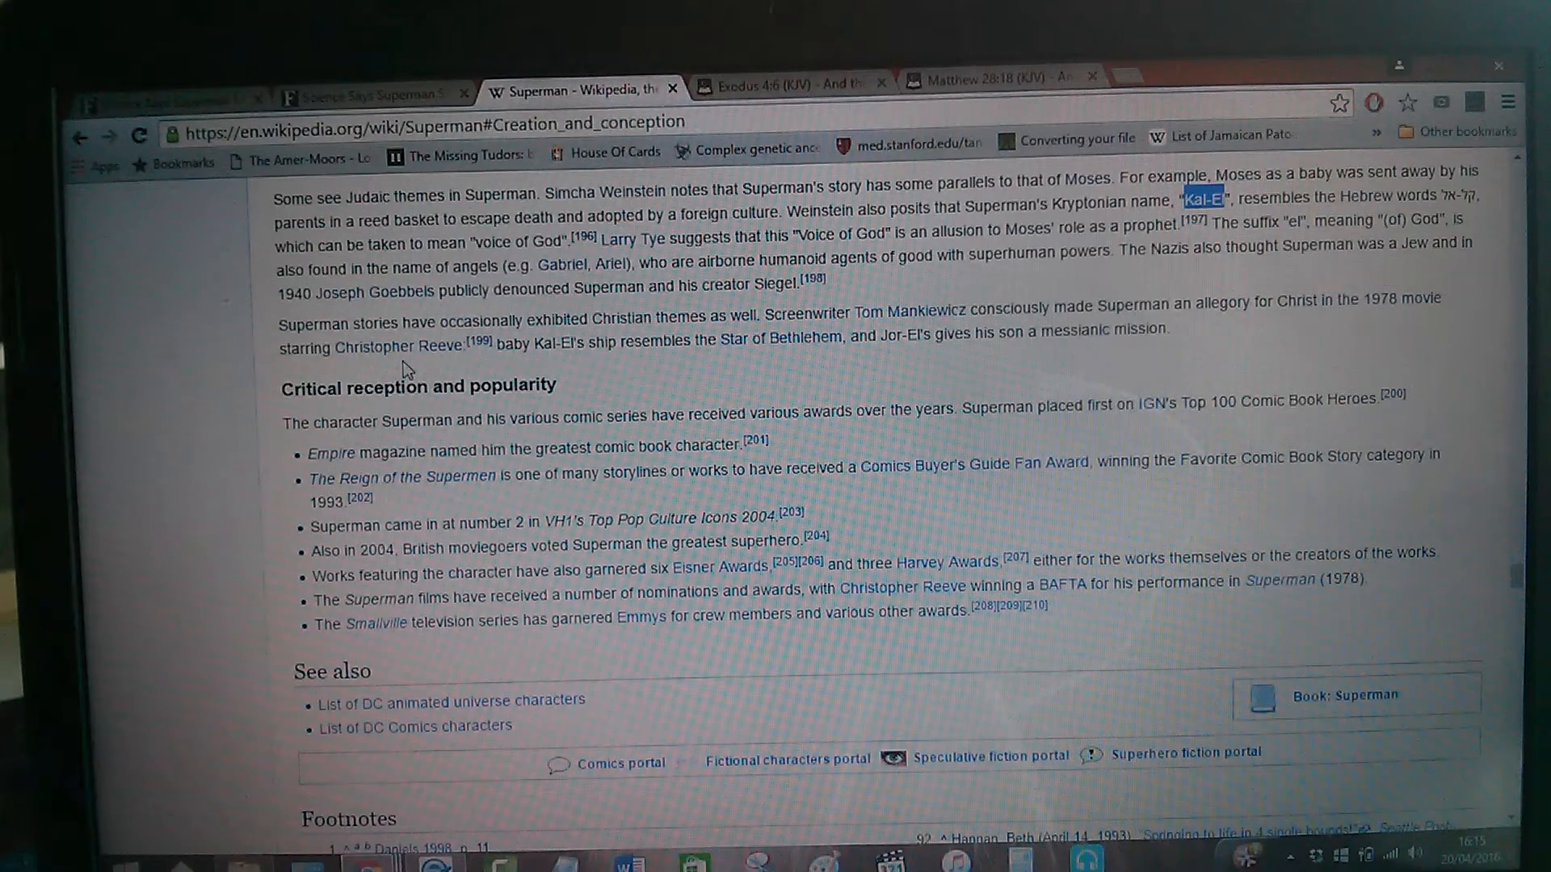
mouse_move(682, 360)
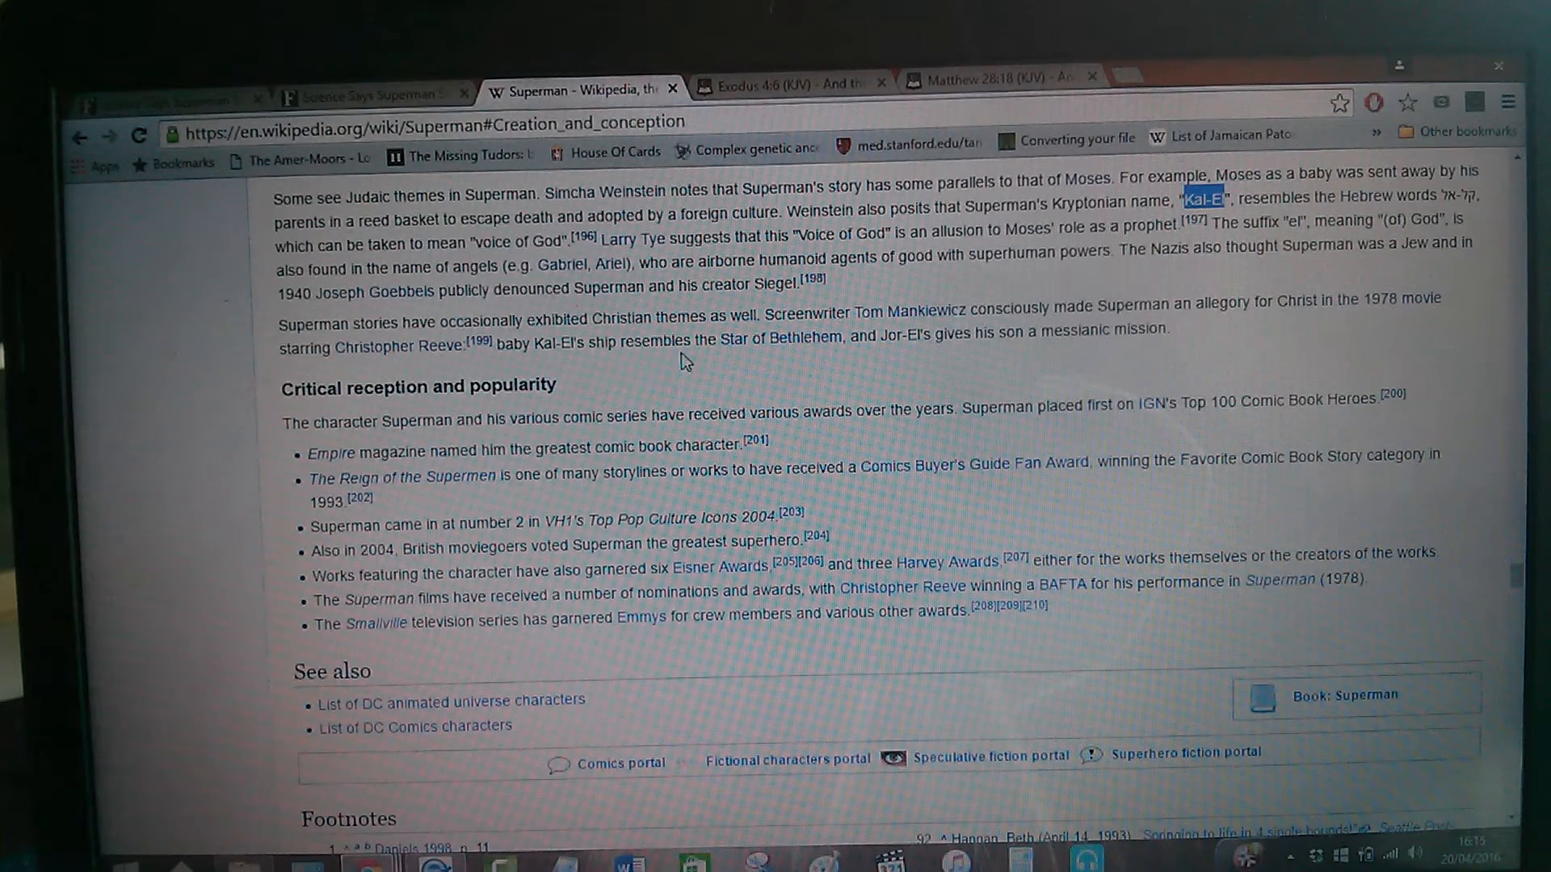
mouse_move(932, 357)
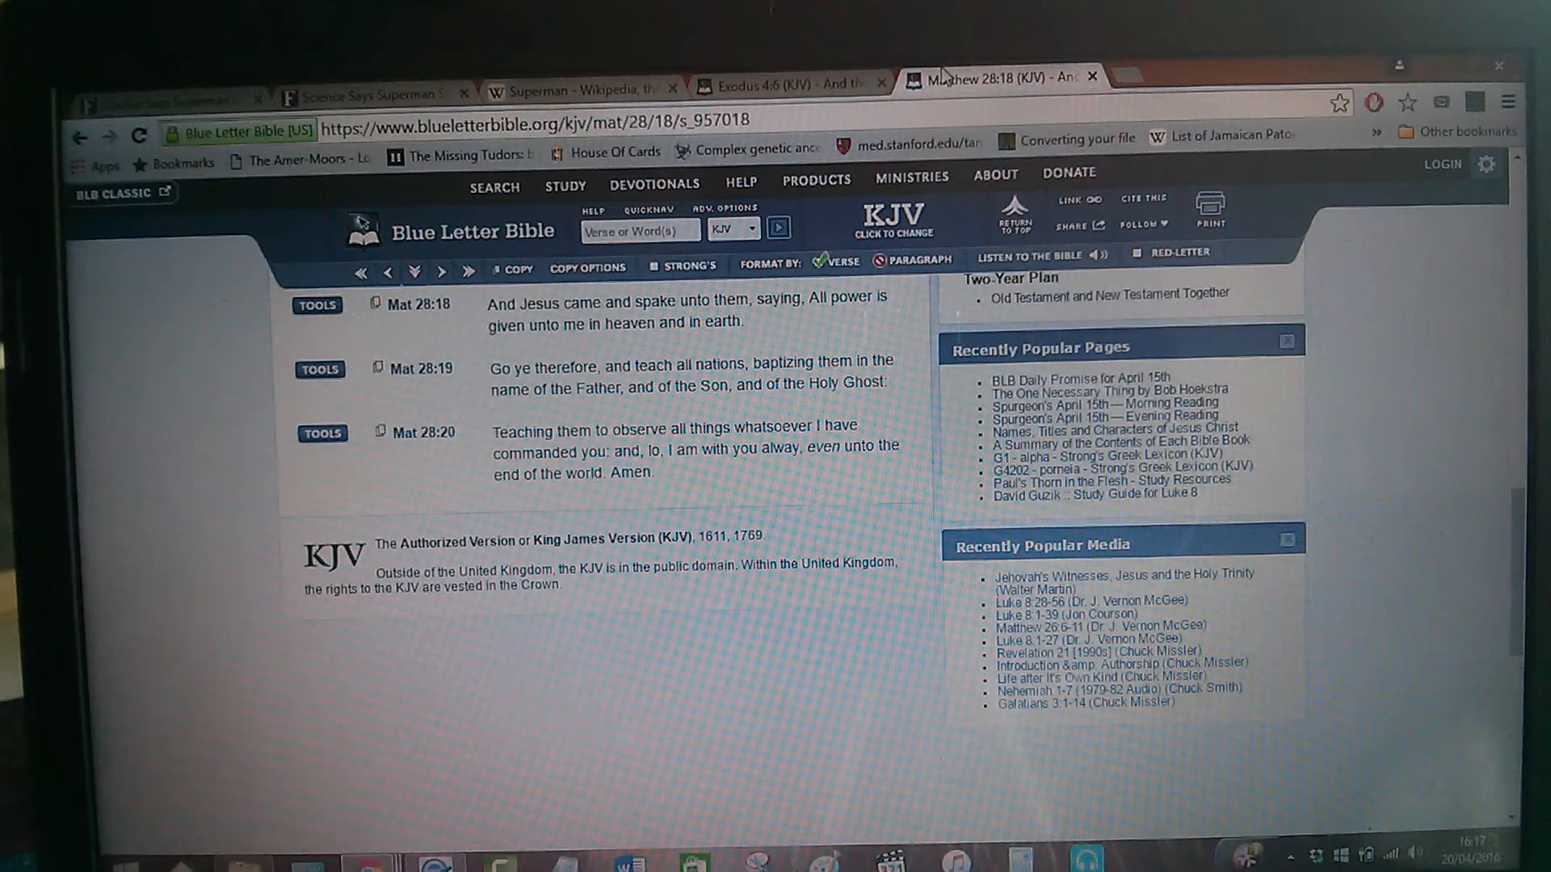
- Return to the Superman Wikipedia article's paragraphs comparing Superman with Moses and Christ
left_click(573, 89)
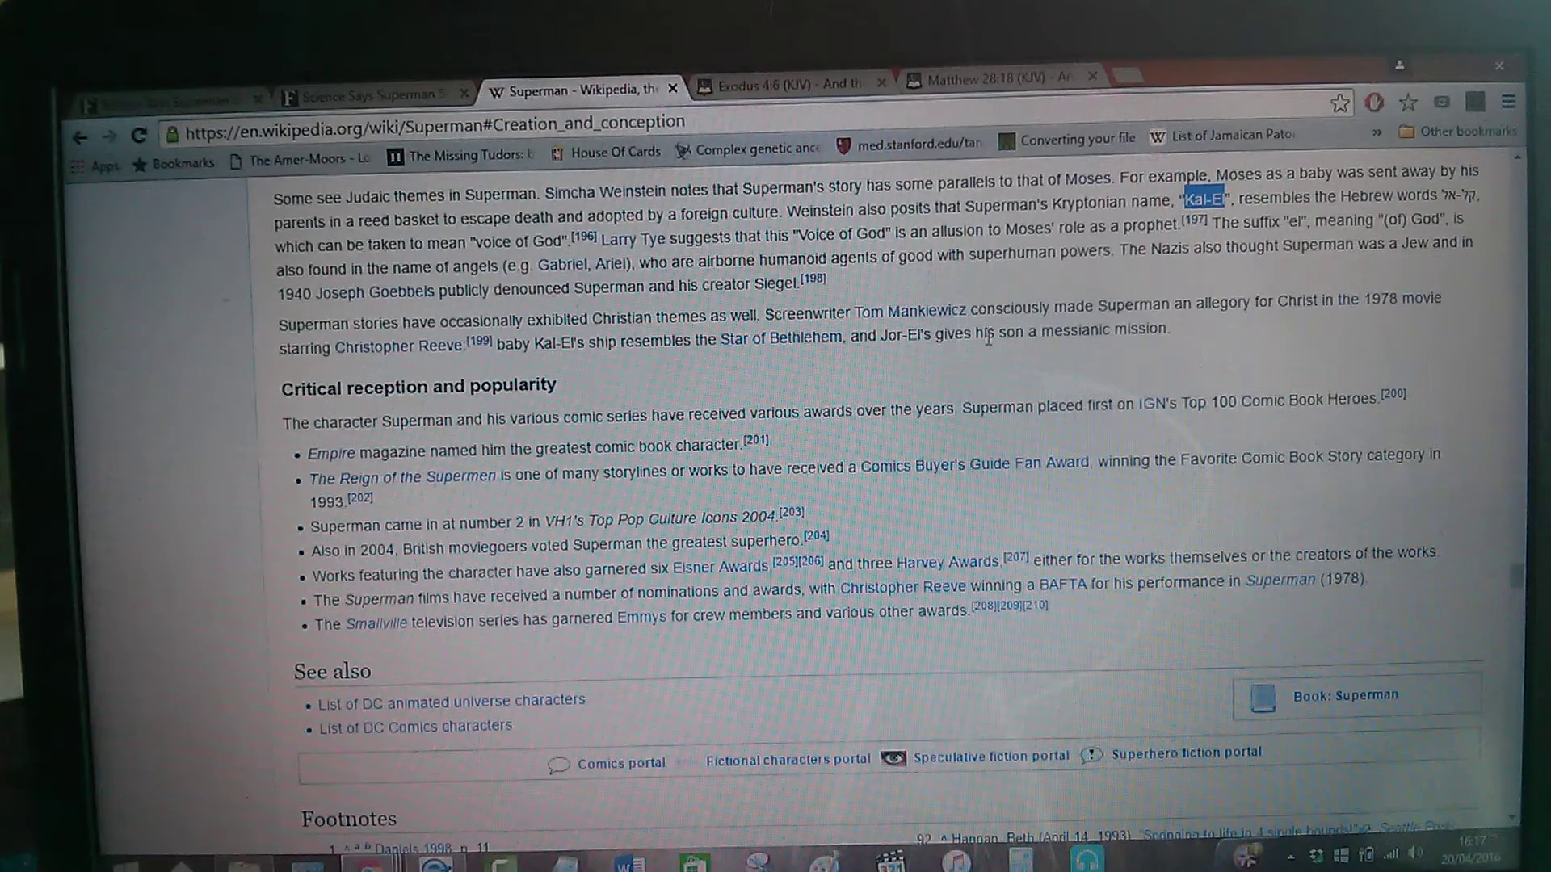
mouse_move(1194, 349)
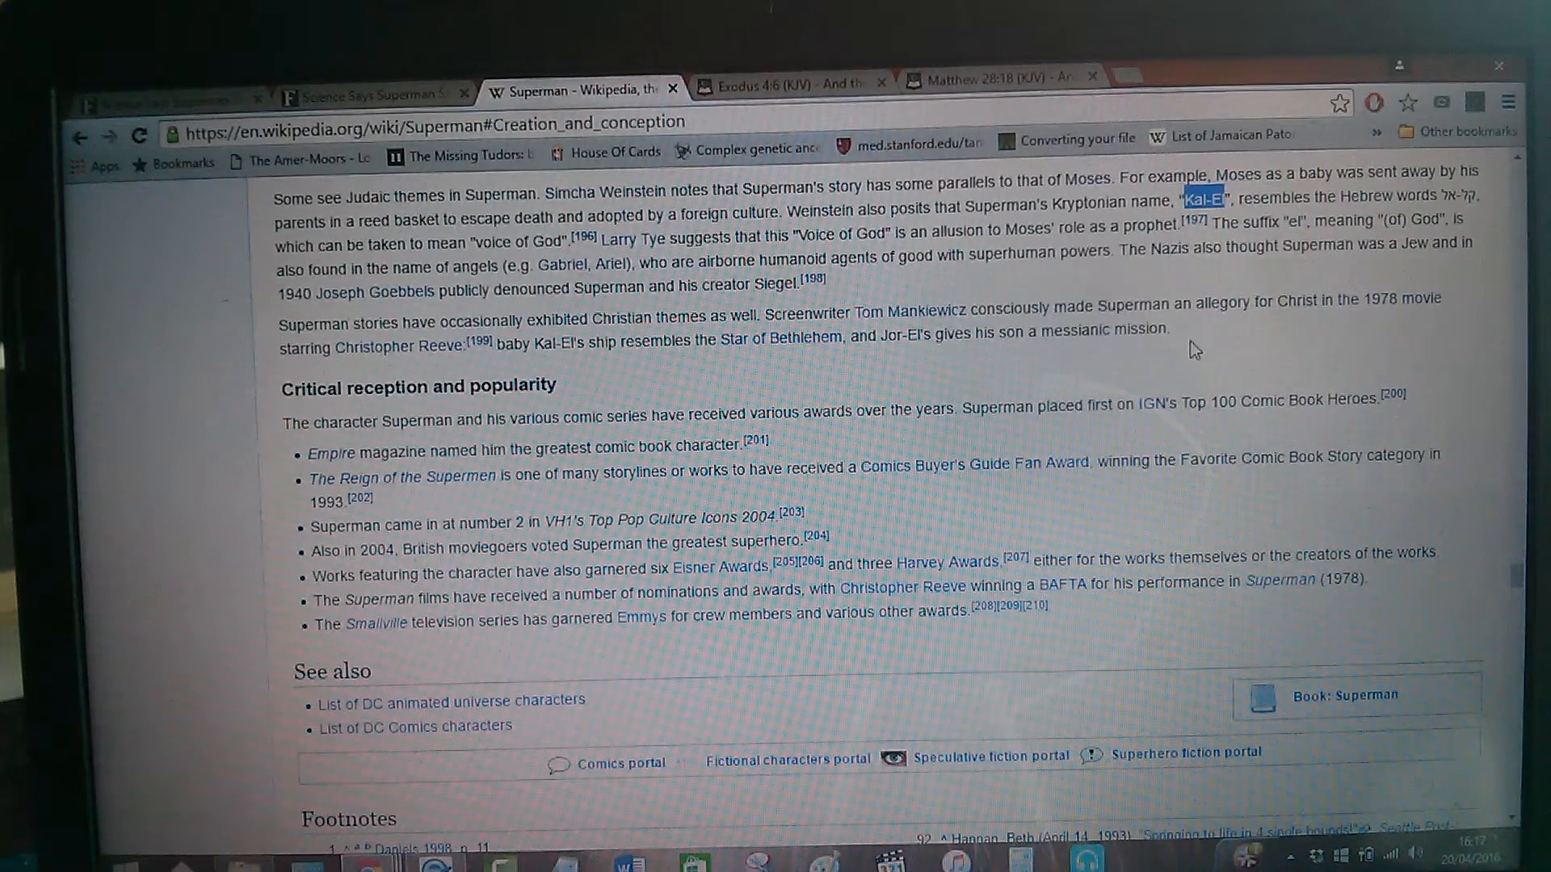